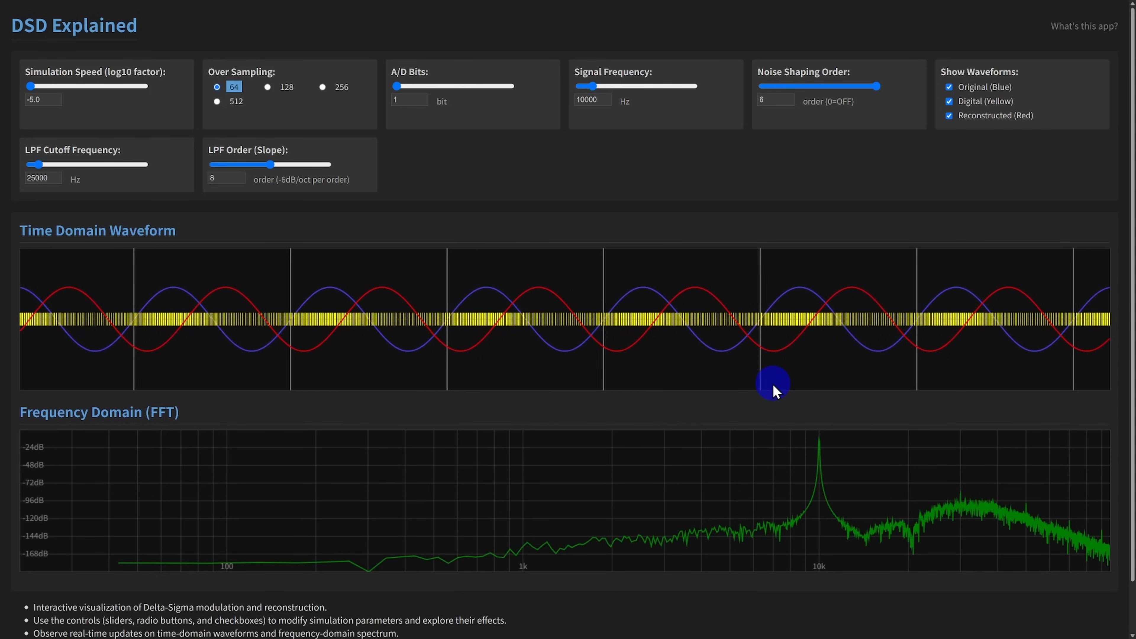
- Hide the digital and reconstructed traces, then bring the reconstructed trace back
click(950, 100)
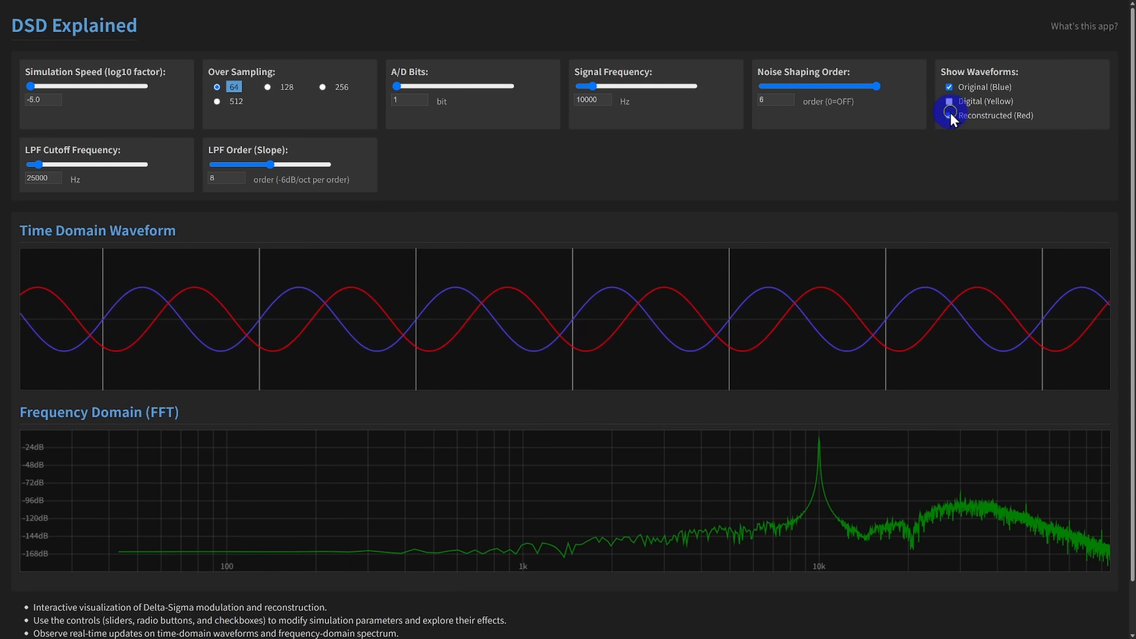
click(949, 101)
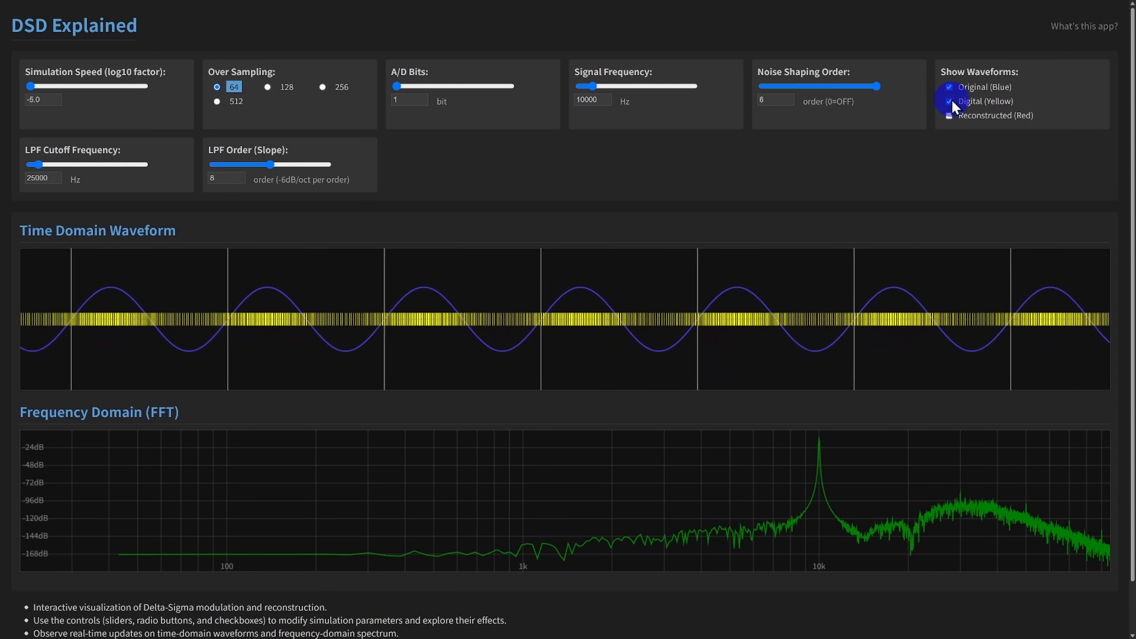
click(949, 116)
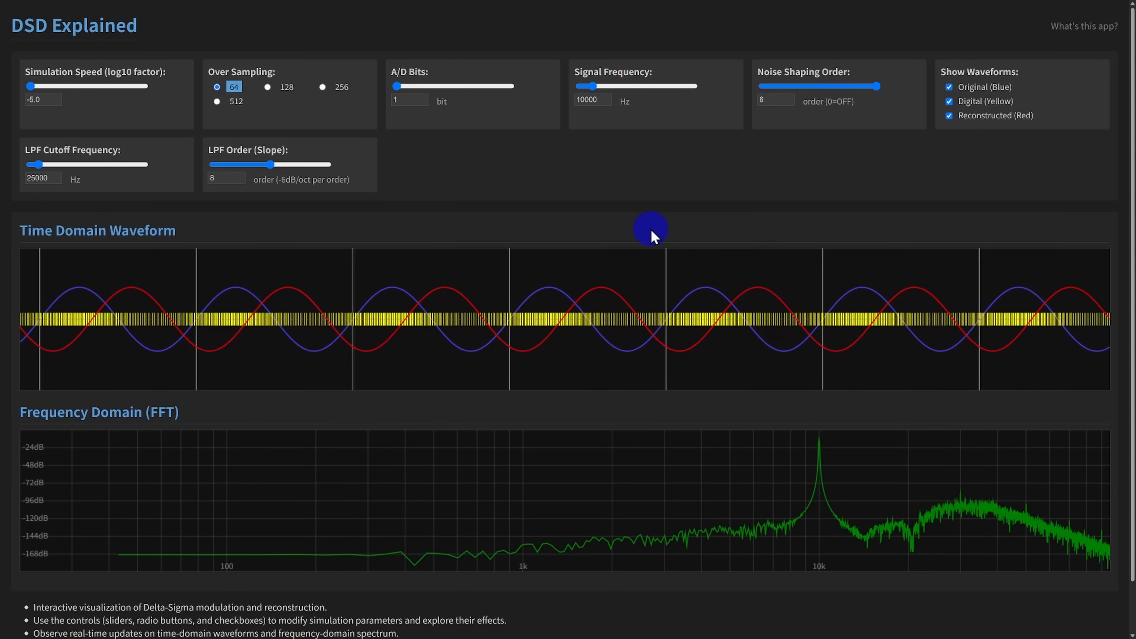
- Try 128x oversampling and nudge the simulation speed to about -3.8 and back to -5.0
click(267, 87)
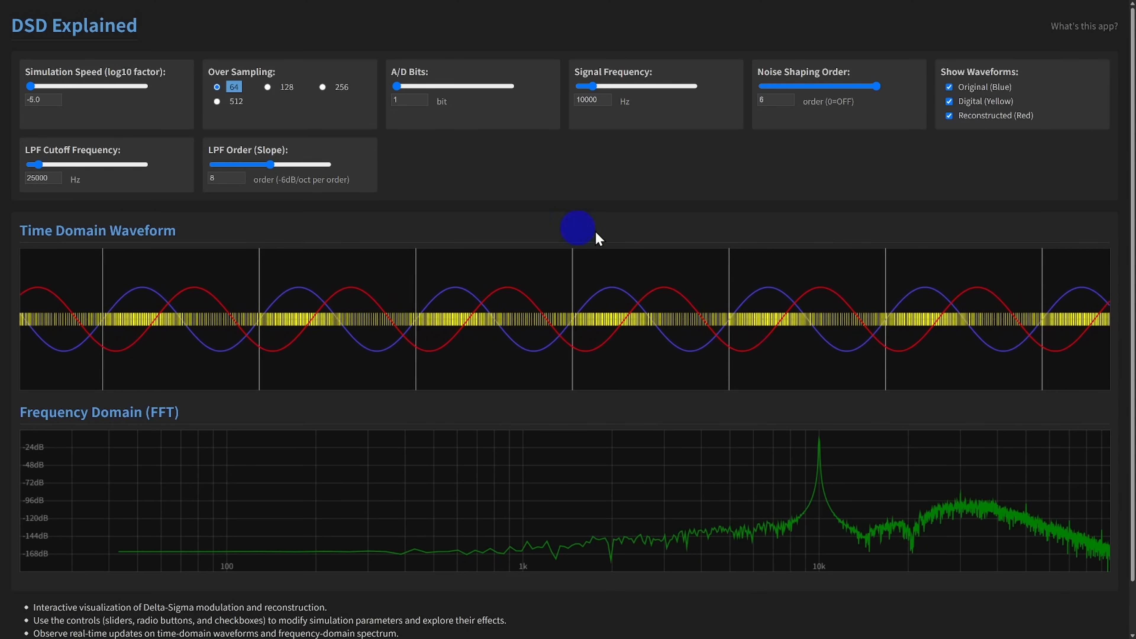
mouse_move(723, 380)
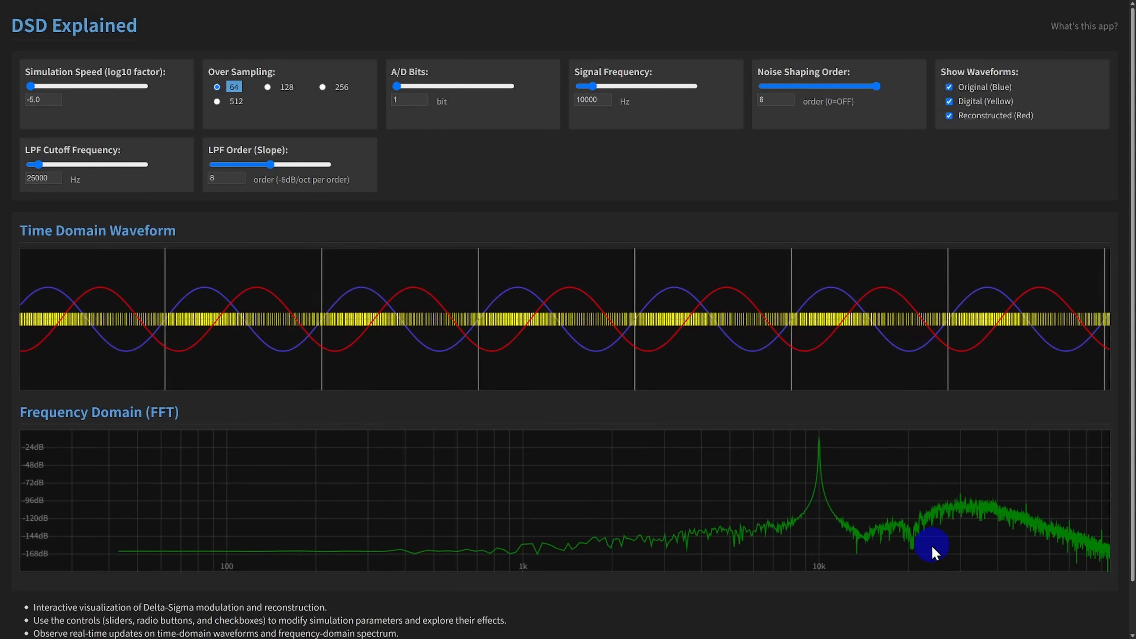
mouse_move(1004, 527)
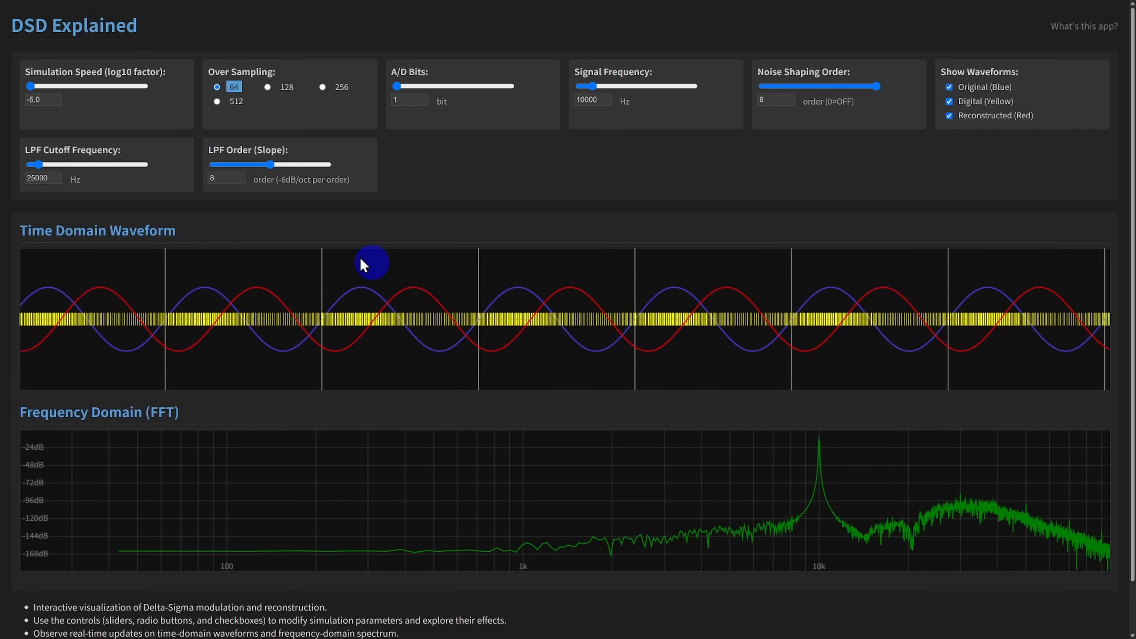
drag(32, 86, 74, 86)
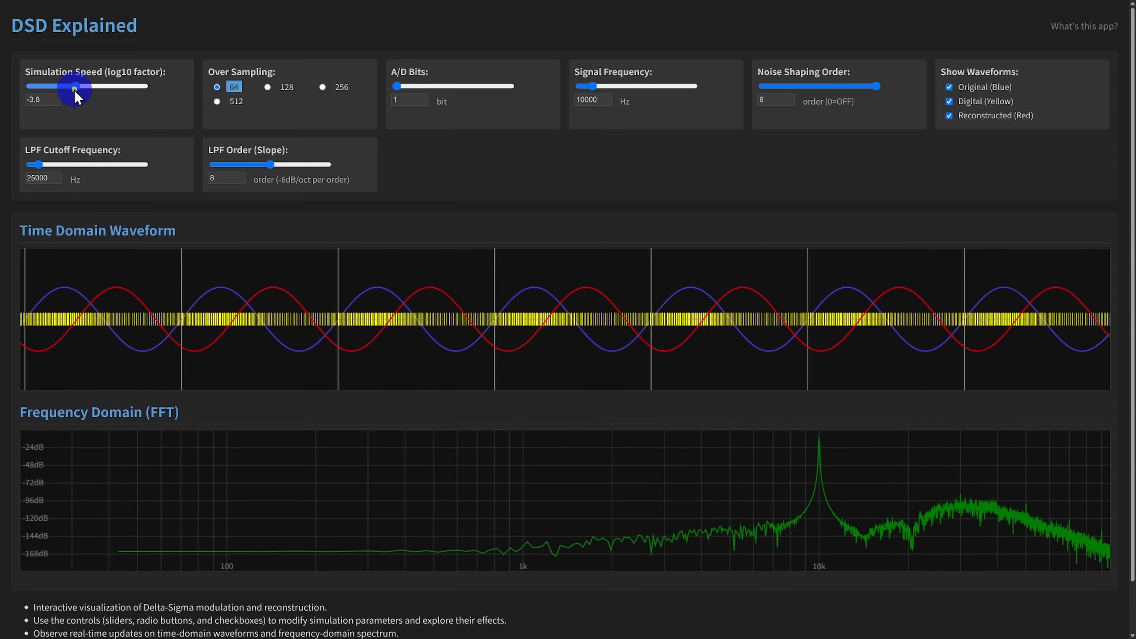
drag(72, 87, 30, 87)
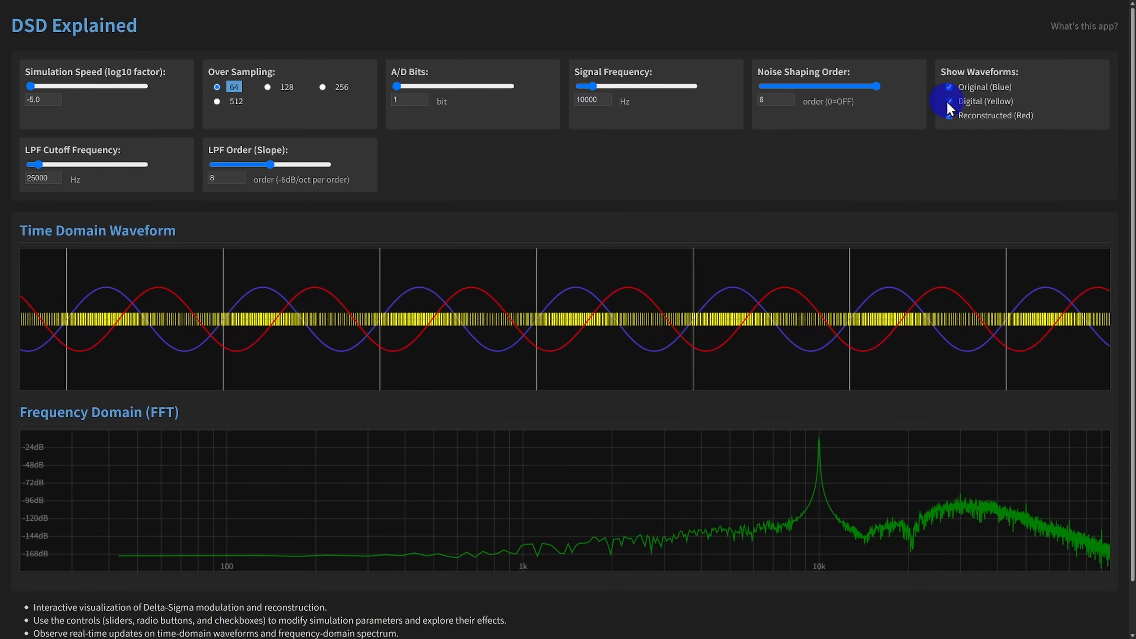
- Briefly isolate the original blue waveform, then sweep speed to -3.0 and back to -5.0
click(950, 101)
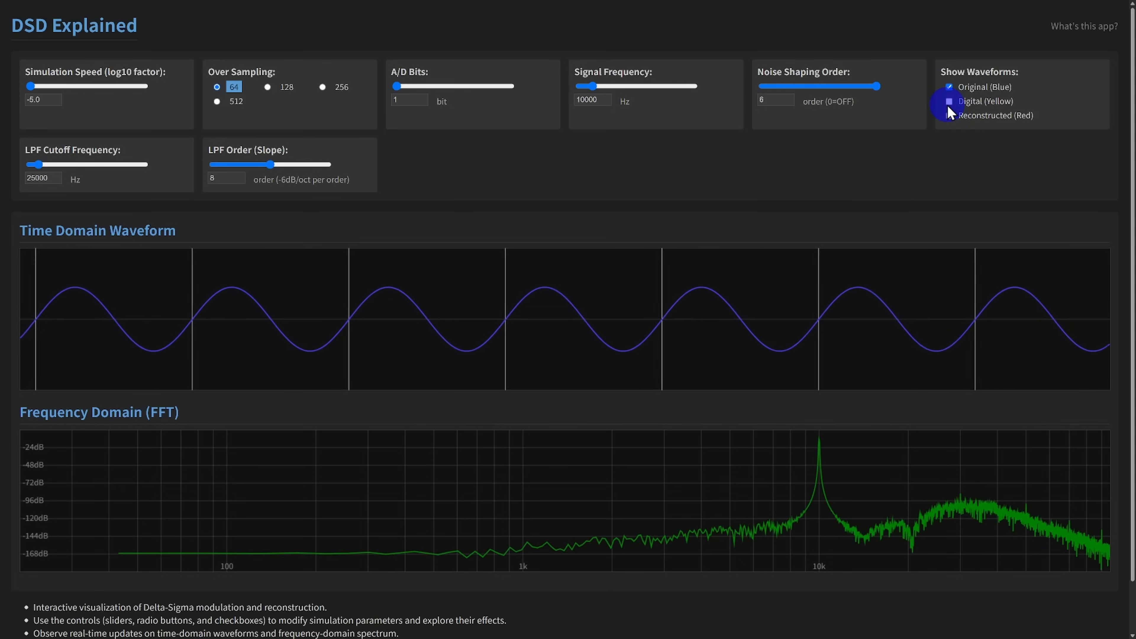
click(950, 101)
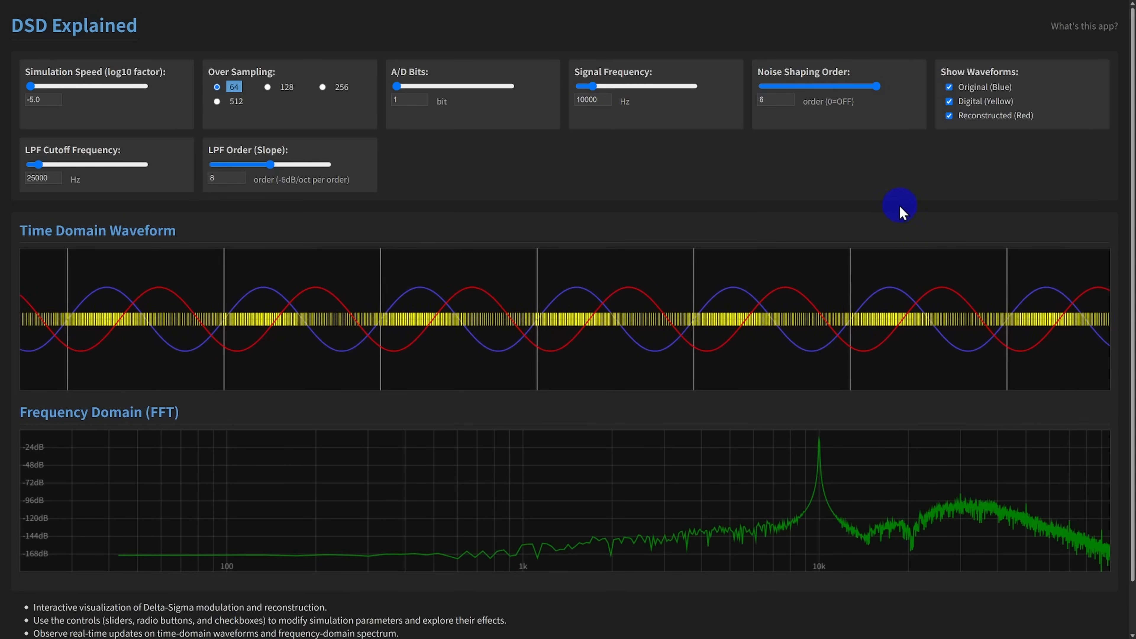
mouse_move(649, 206)
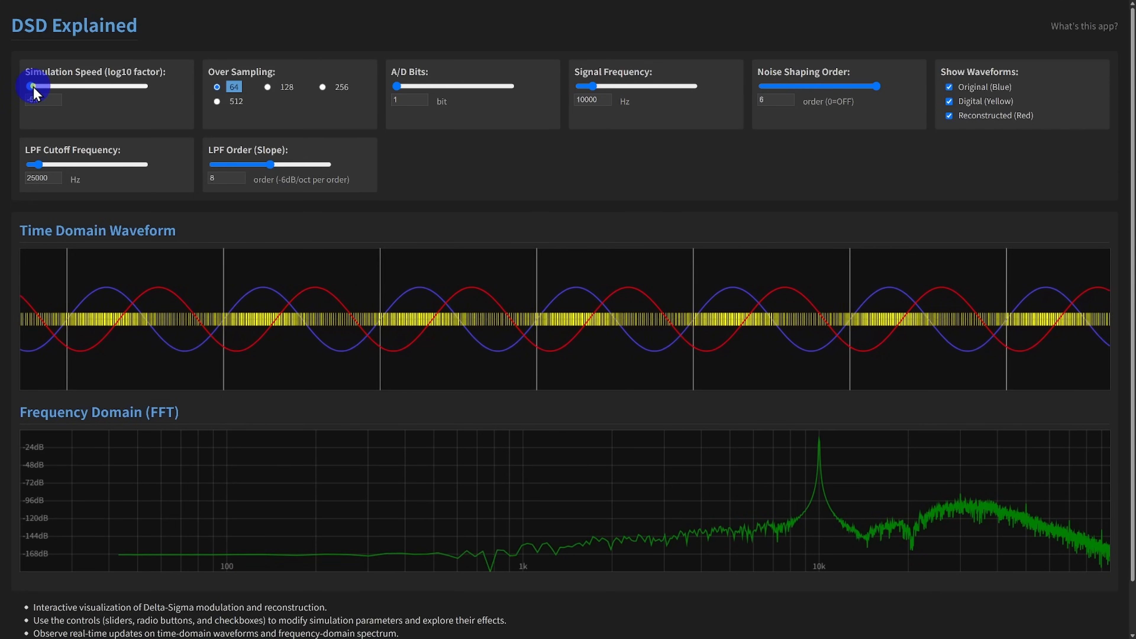
drag(34, 86, 107, 87)
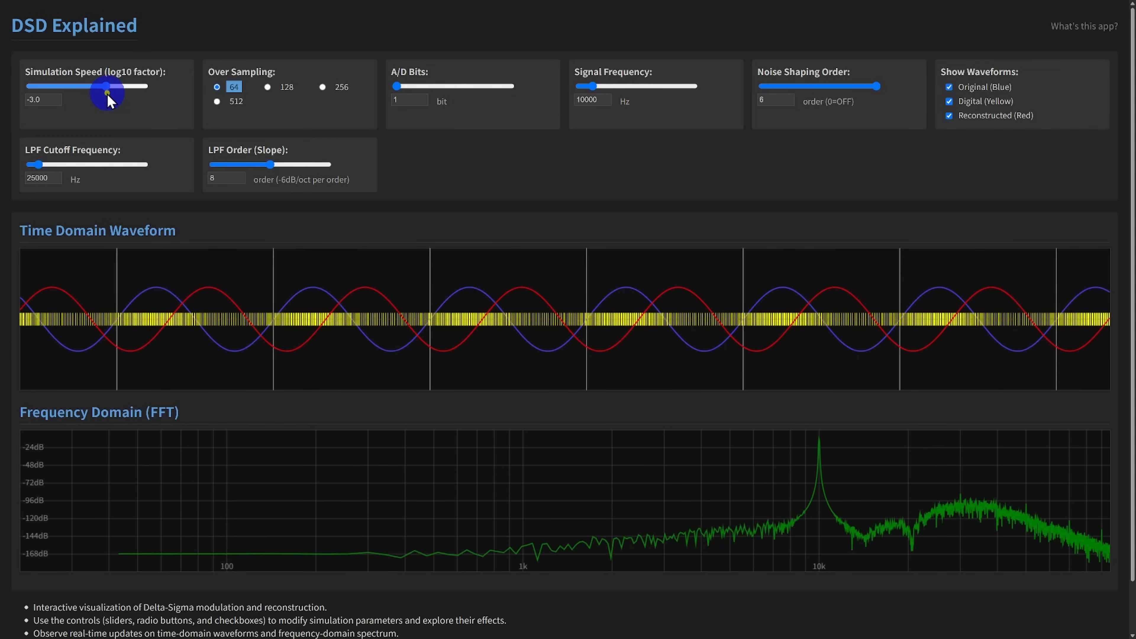
drag(106, 87, 59, 87)
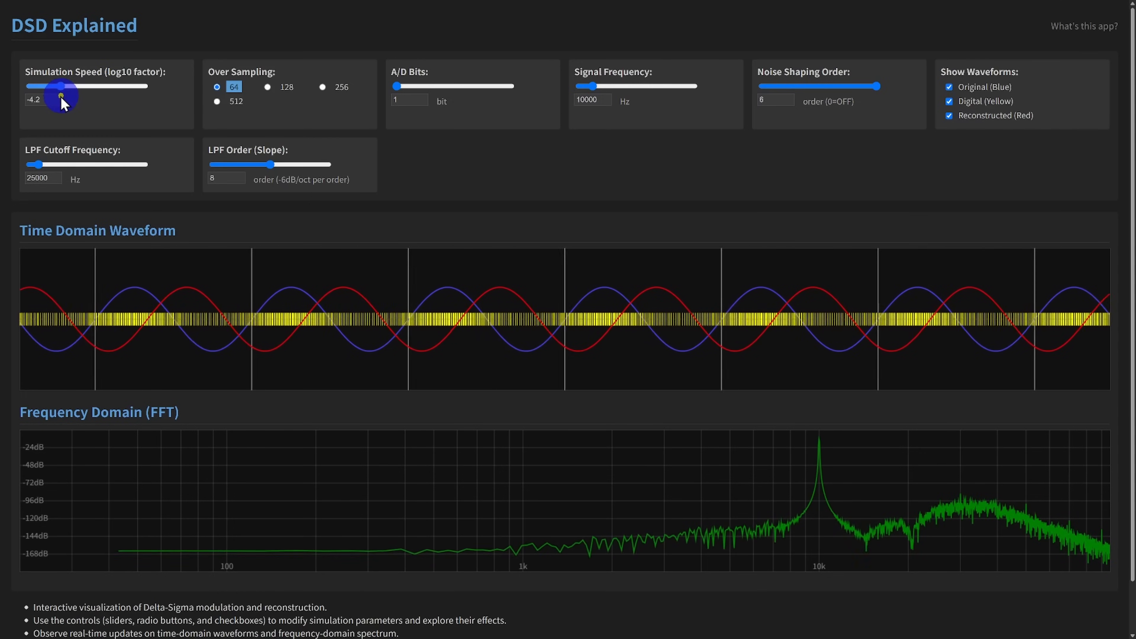
drag(61, 97, 29, 97)
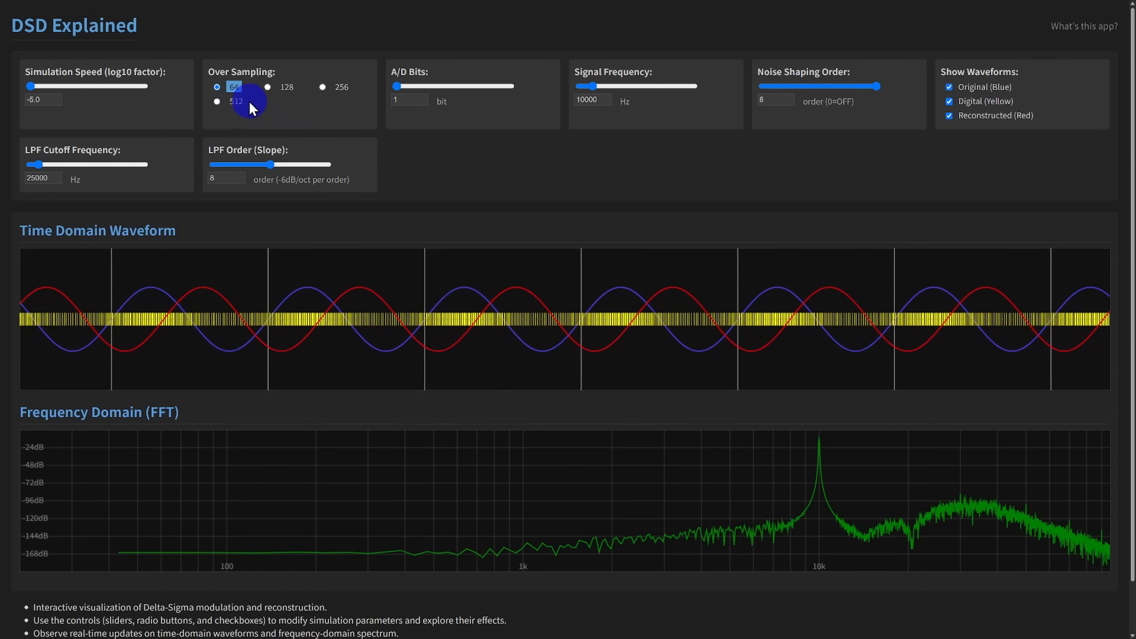
- Step the oversampling through 128x and 256x up to 512x
click(267, 87)
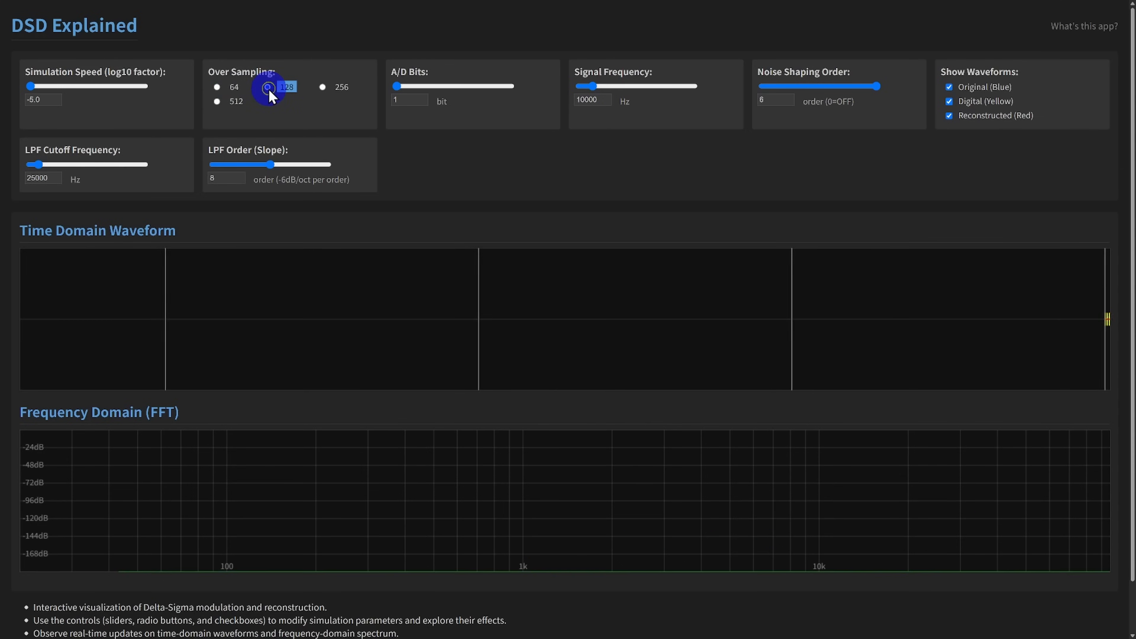
click(324, 87)
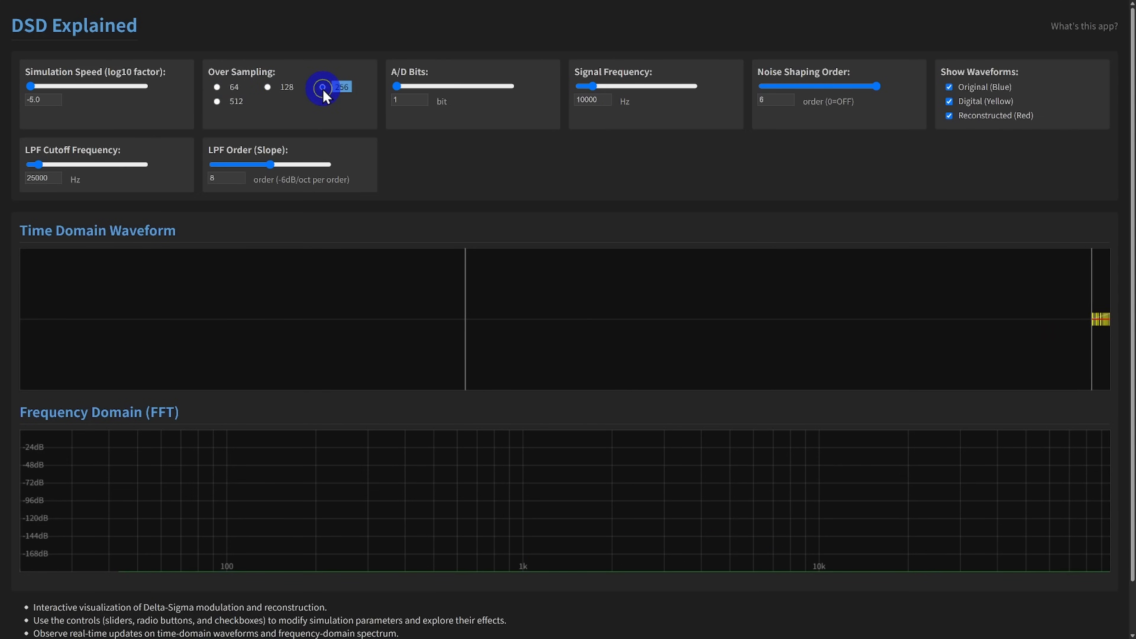
click(323, 87)
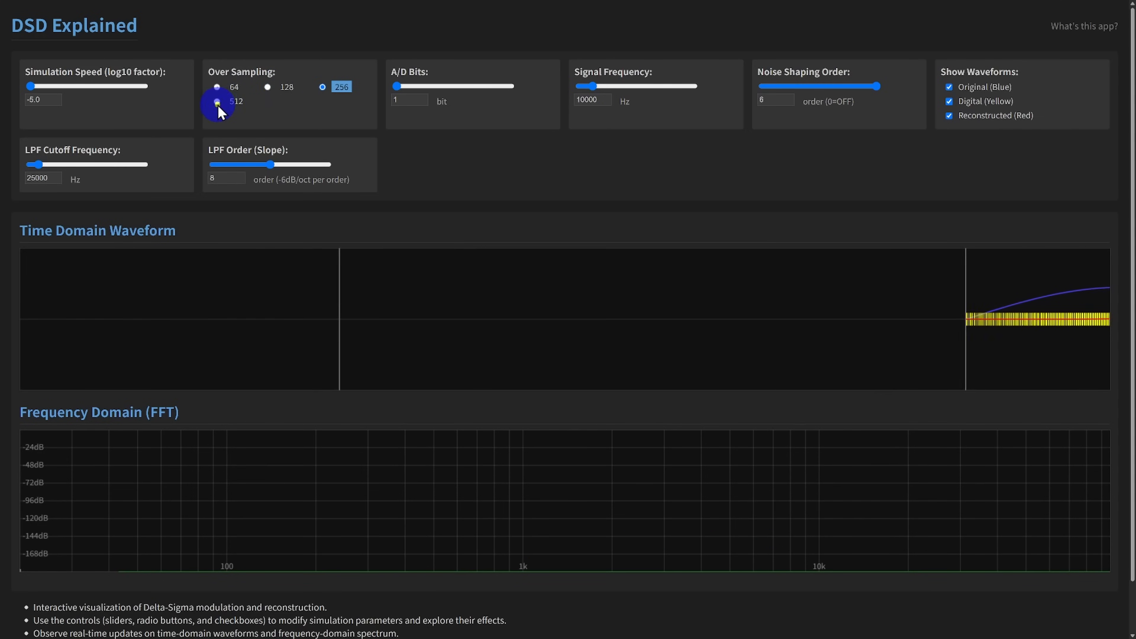
click(217, 101)
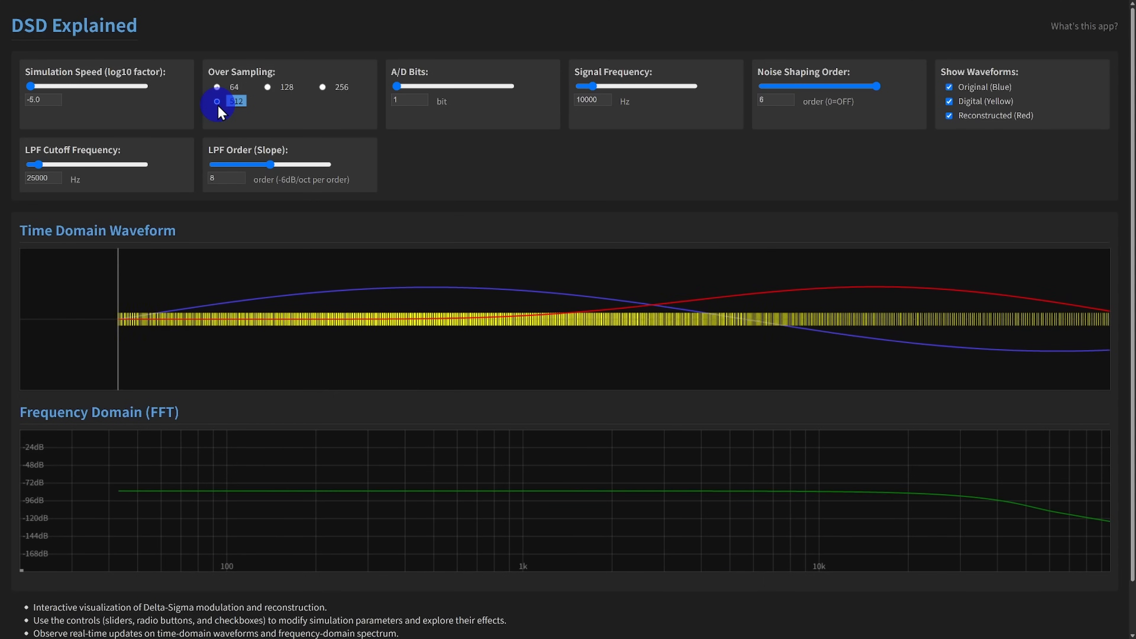
click(217, 100)
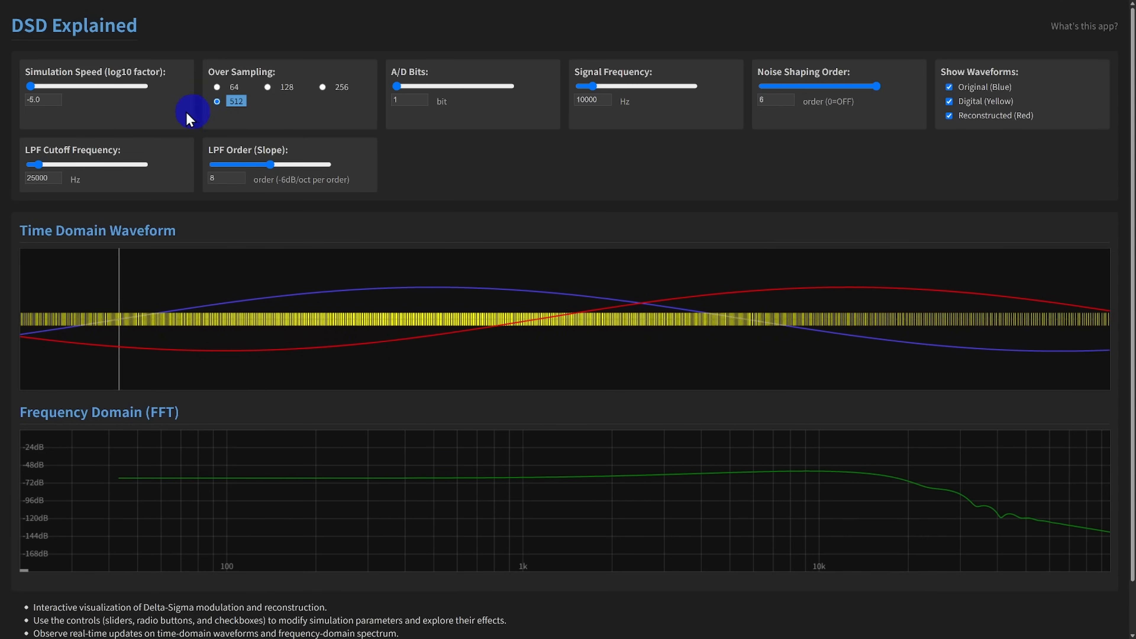
- Run at speed -2.0, return to -5.0 and set oversampling back to 64x
drag(31, 85, 128, 85)
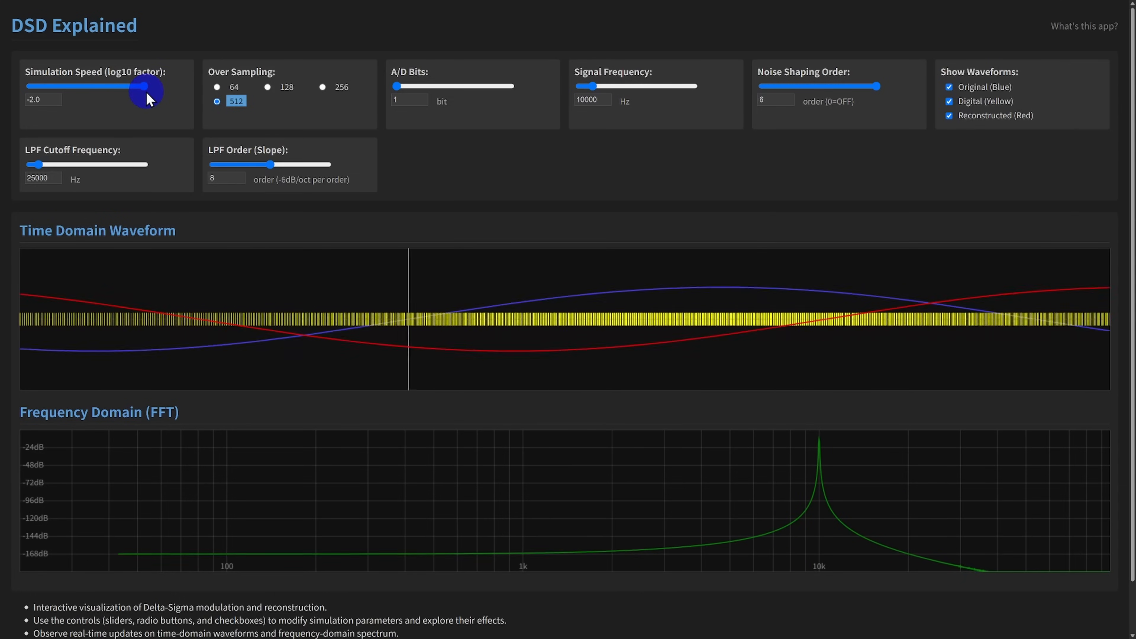
drag(146, 87, 106, 87)
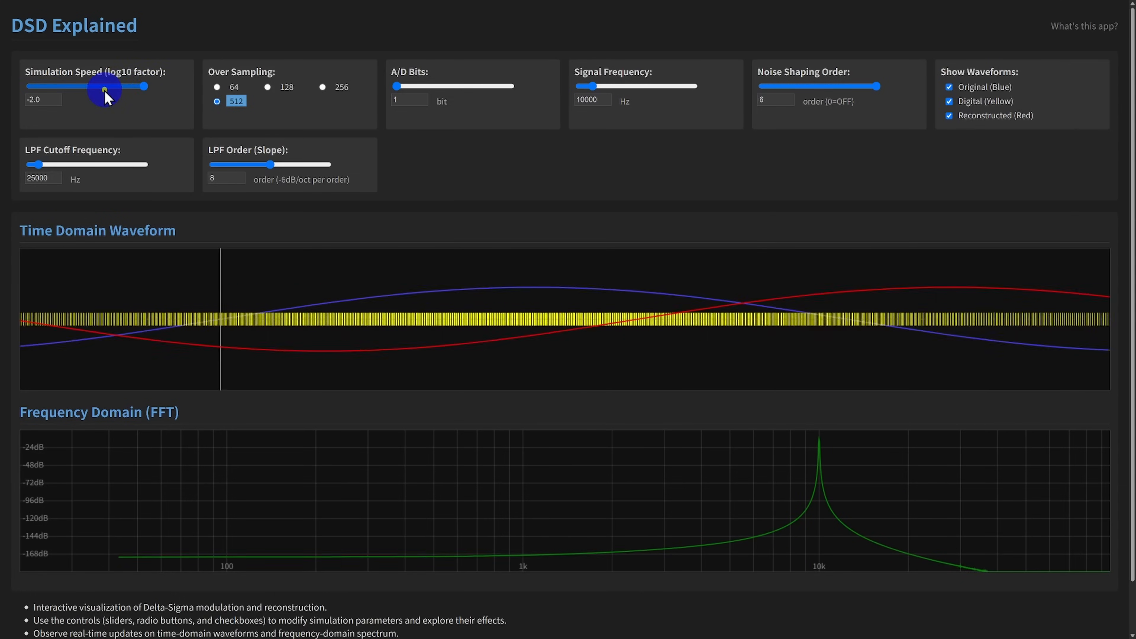
drag(107, 87, 29, 87)
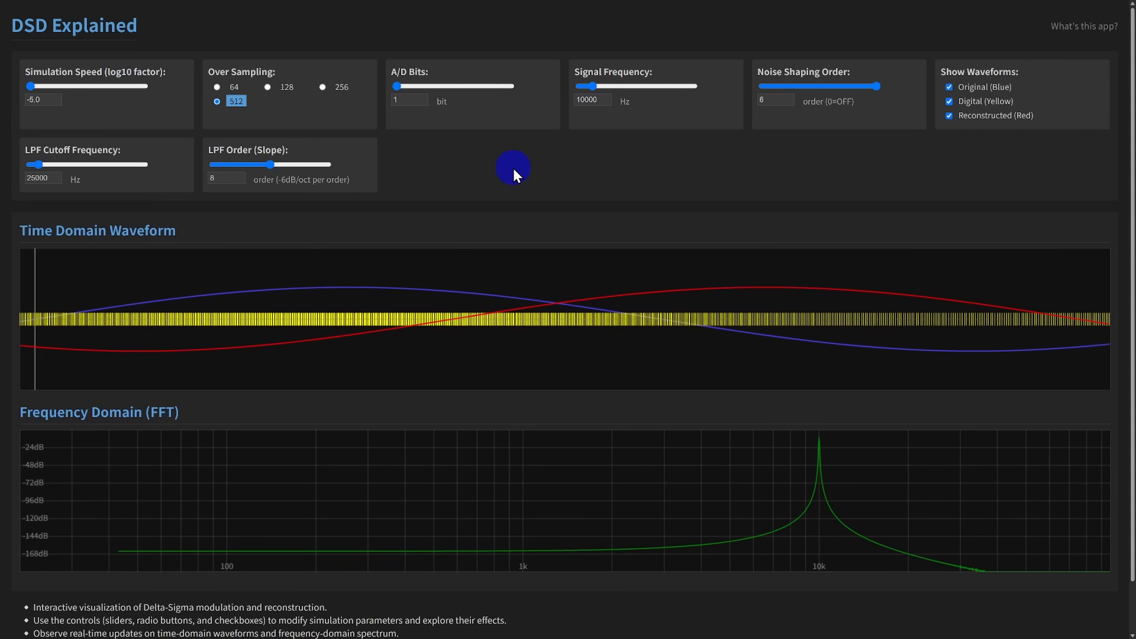
mouse_move(690, 401)
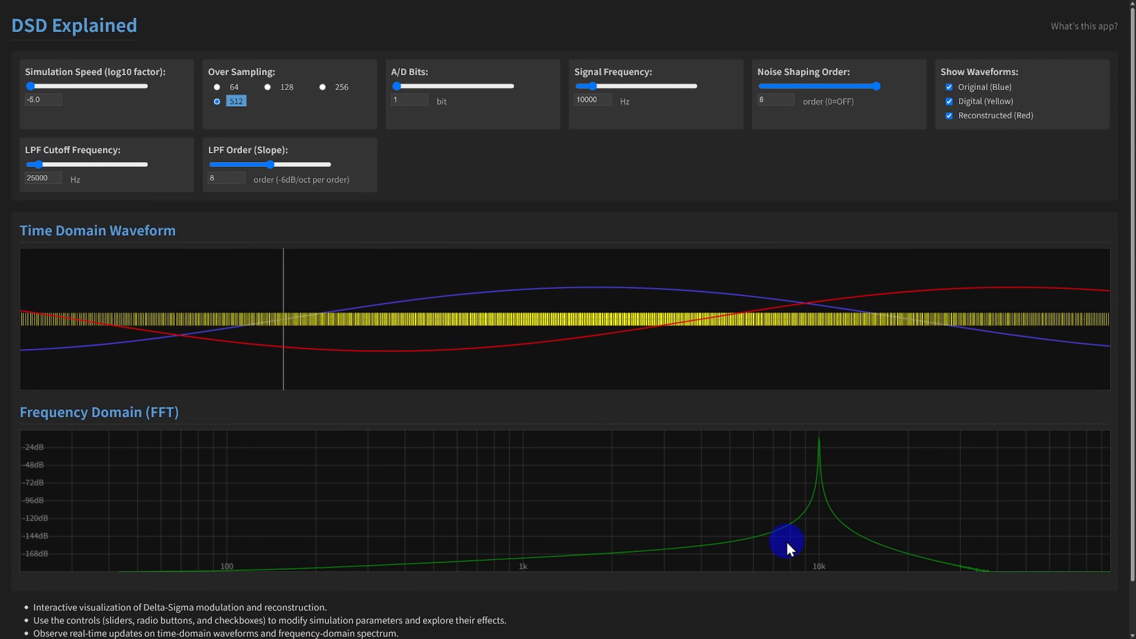
click(217, 87)
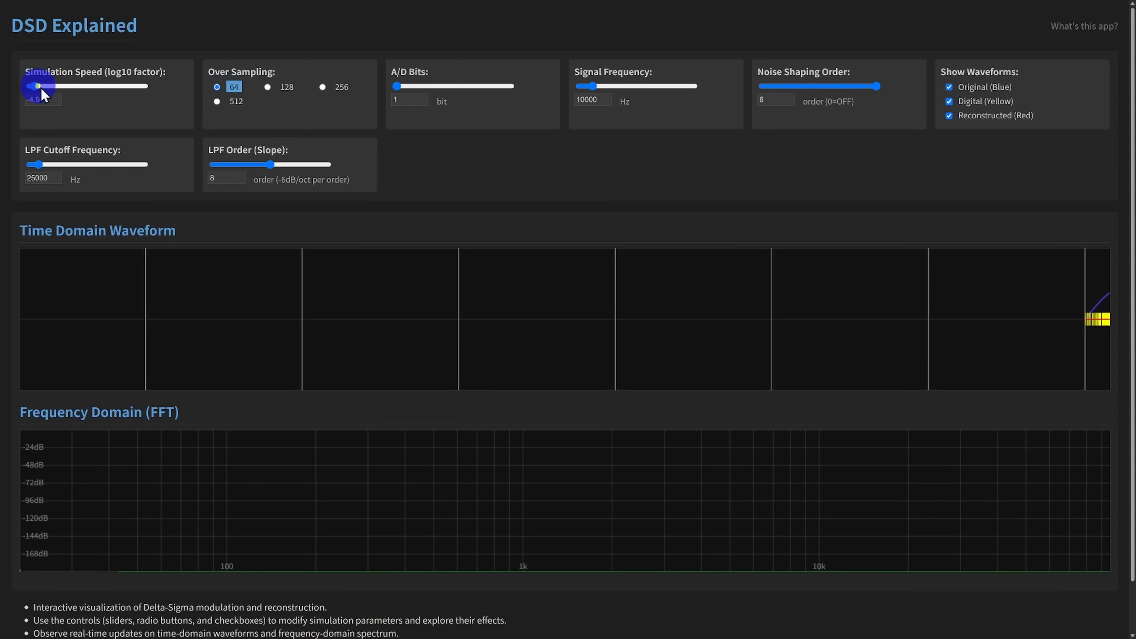
- Speed up the simulation and raise A/D bits to 6, dipping to 1 bit and back to 6
drag(36, 86, 148, 86)
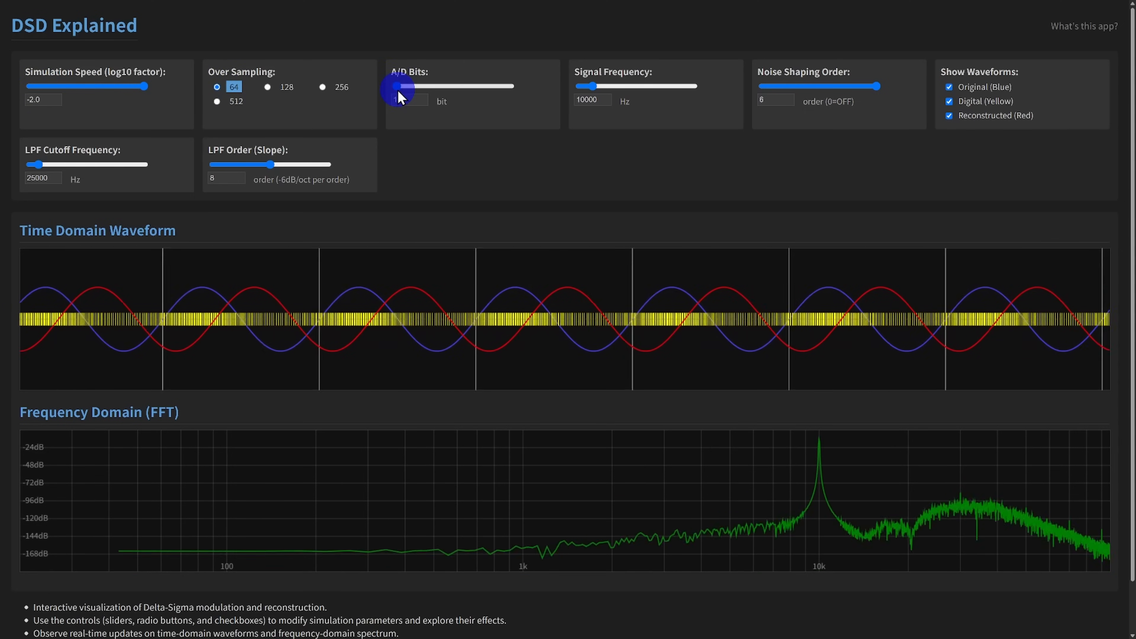
drag(396, 87, 515, 87)
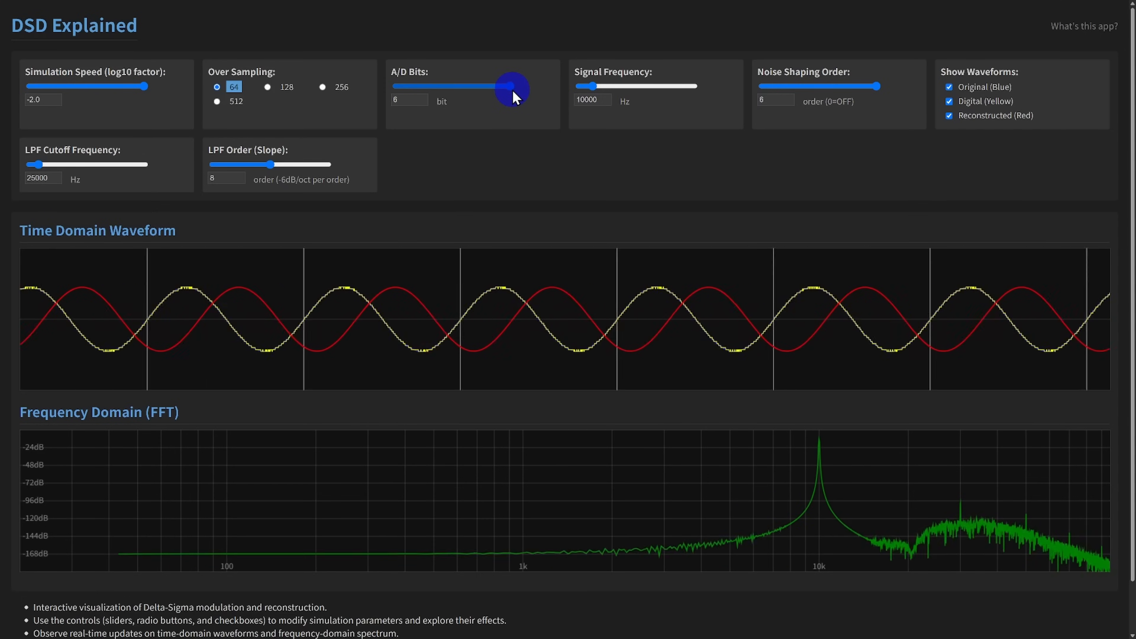
drag(512, 87, 402, 87)
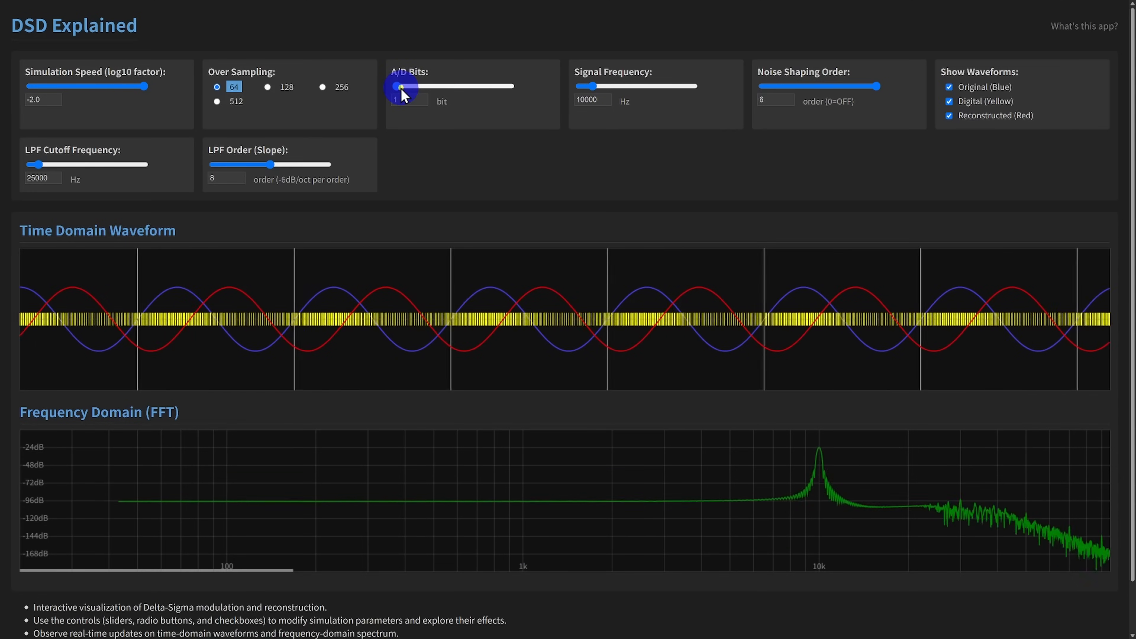
drag(402, 86, 395, 87)
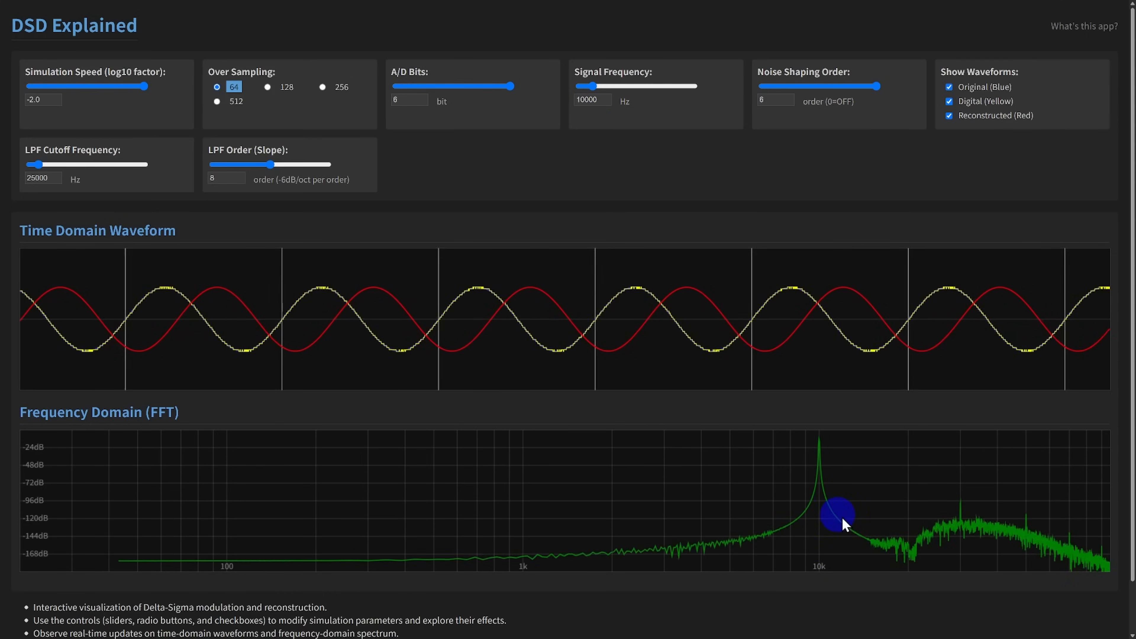
mouse_move(852, 569)
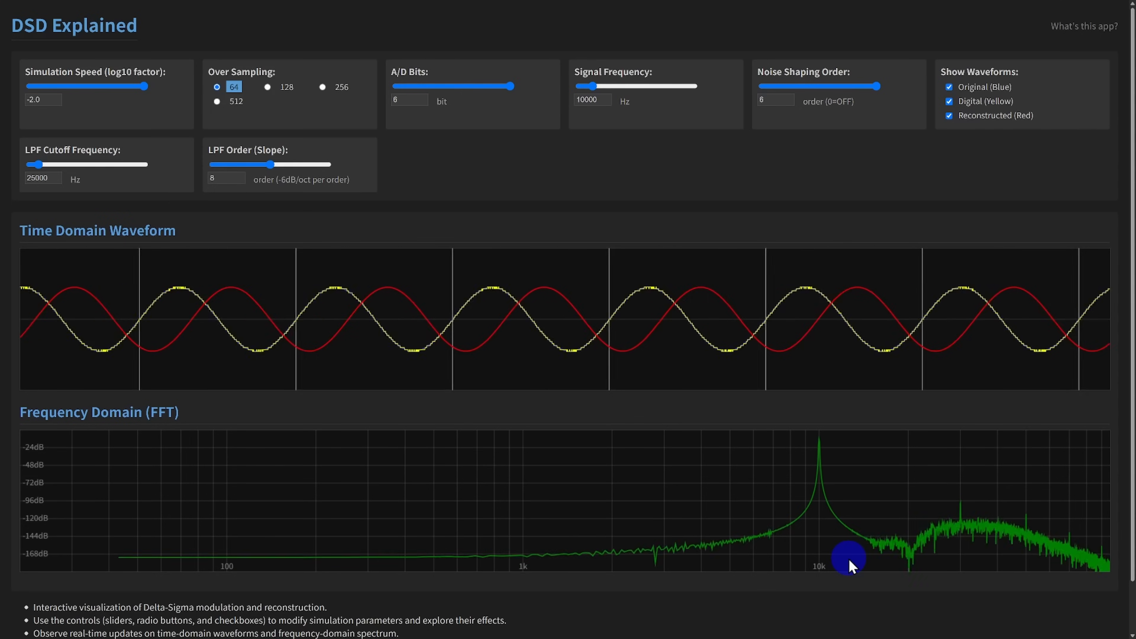
mouse_move(626, 232)
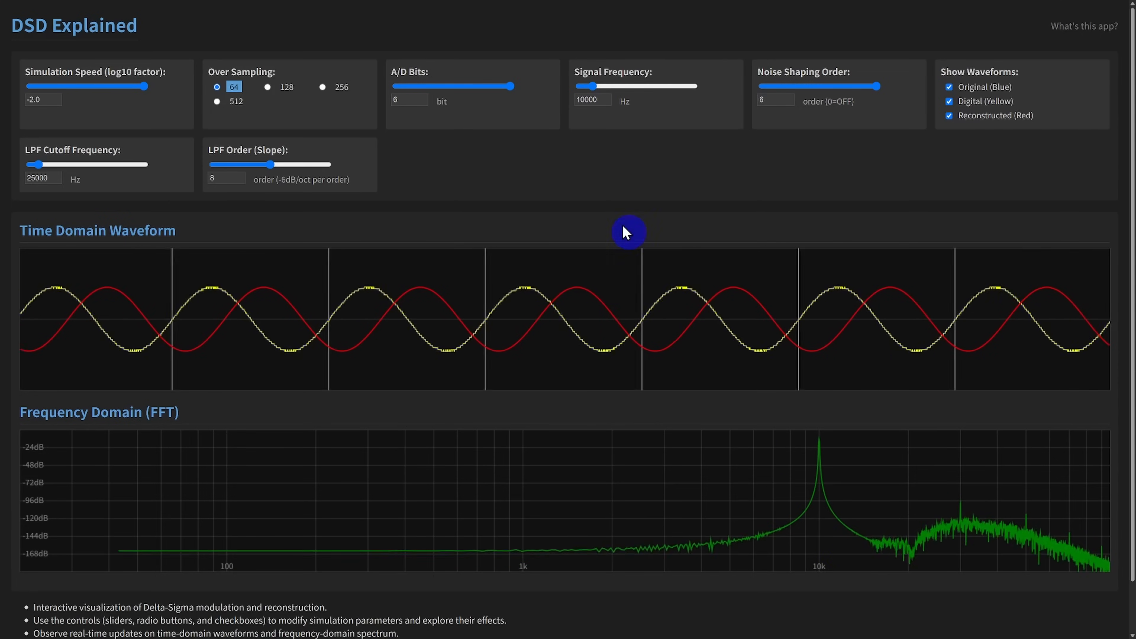
- Return to 1-bit conversion and sweep signal frequency to ~43 kHz, ~30 kHz, then back to 10000 Hz
drag(514, 87, 396, 86)
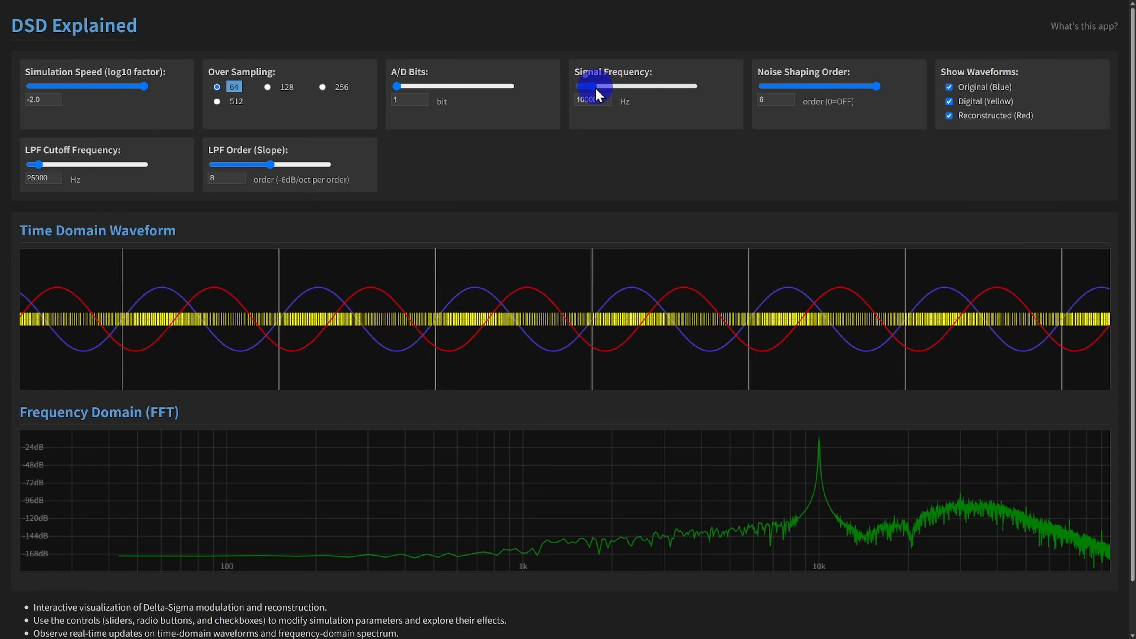
drag(590, 86, 656, 86)
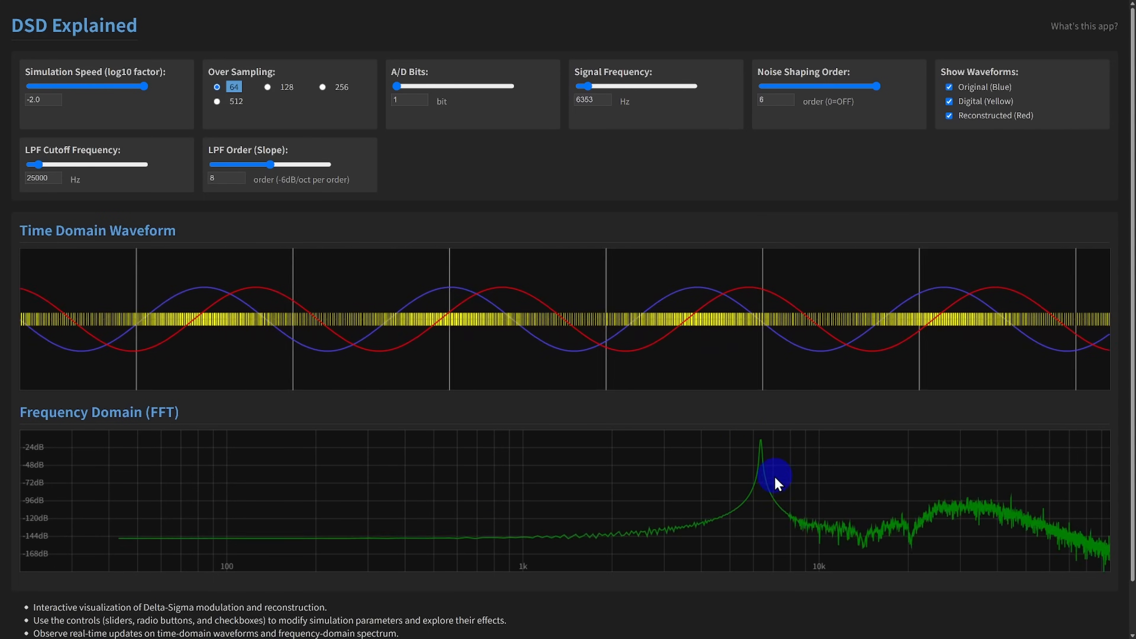
drag(594, 85, 636, 85)
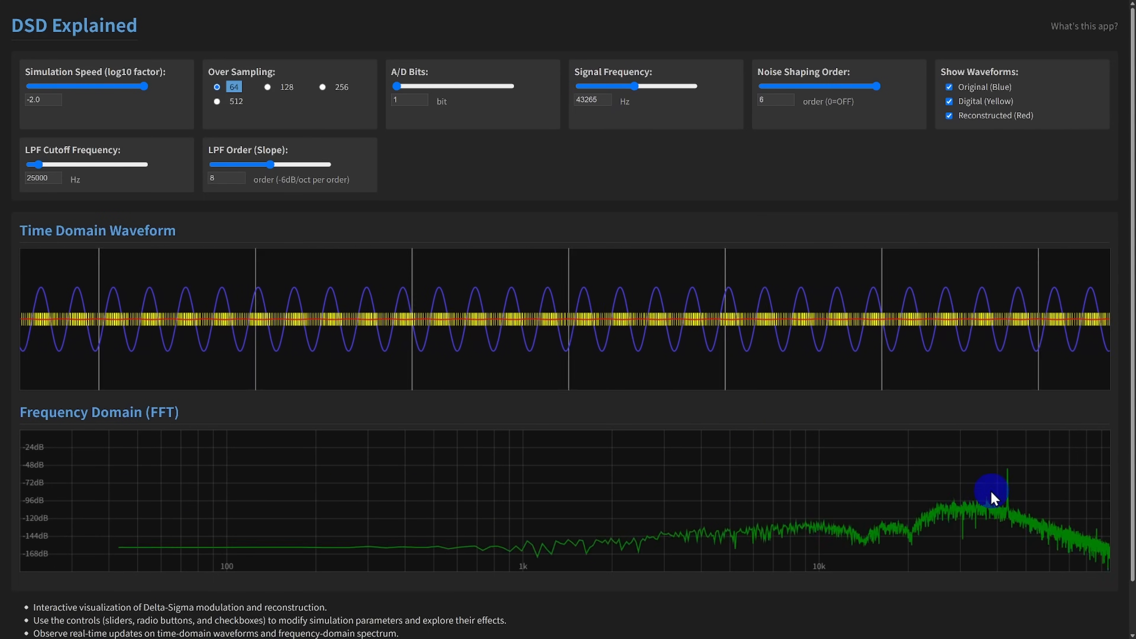
drag(637, 86, 617, 86)
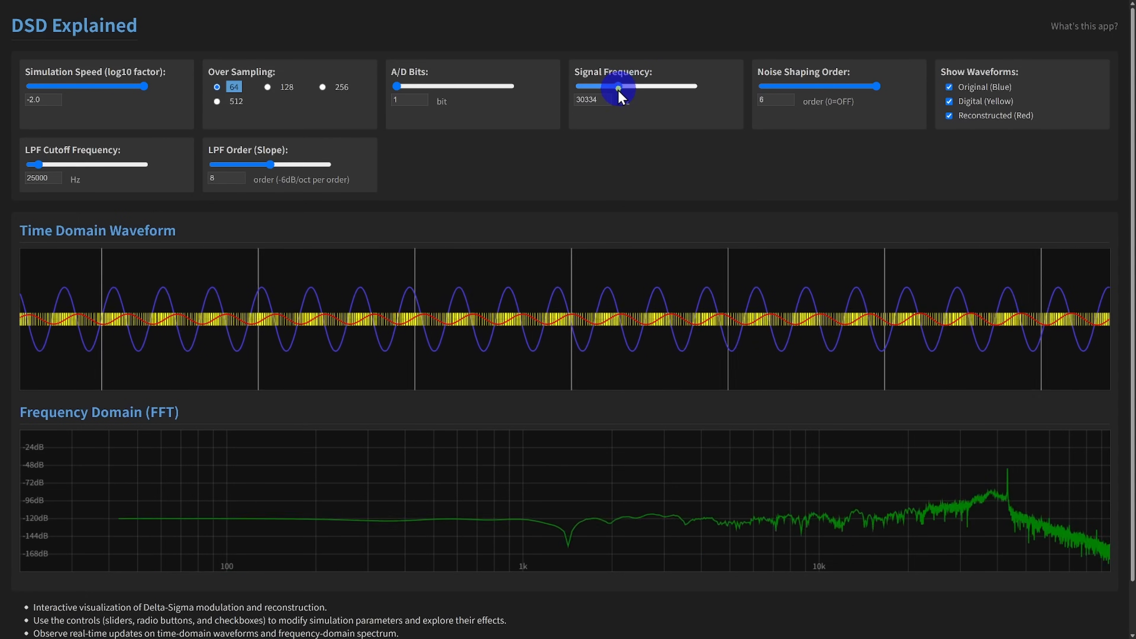
drag(617, 87, 593, 86)
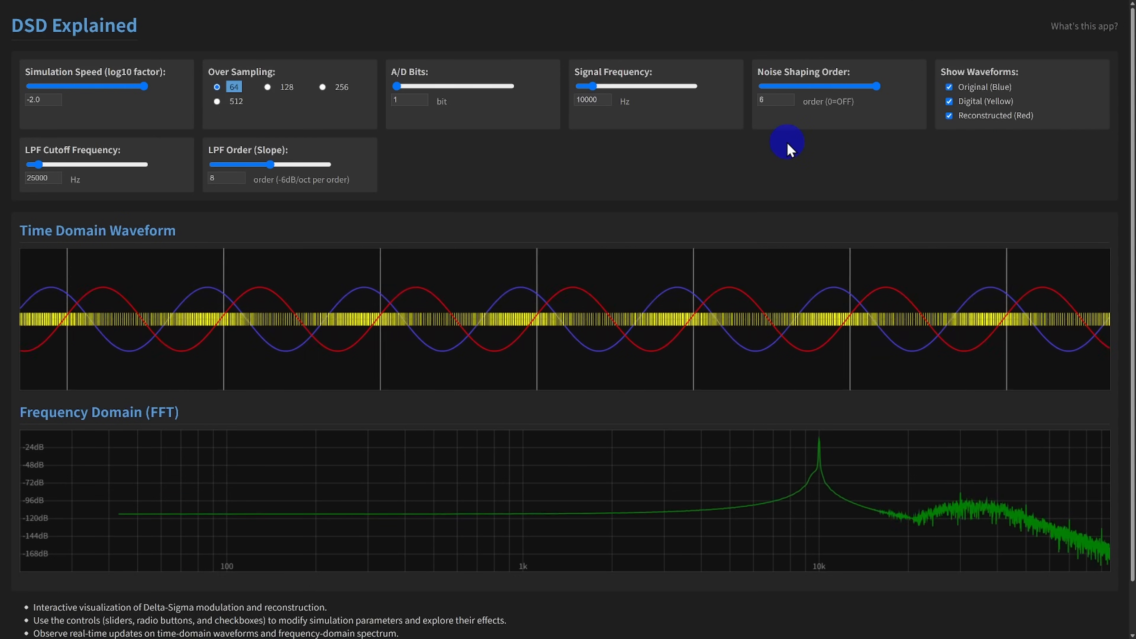
drag(819, 85, 877, 85)
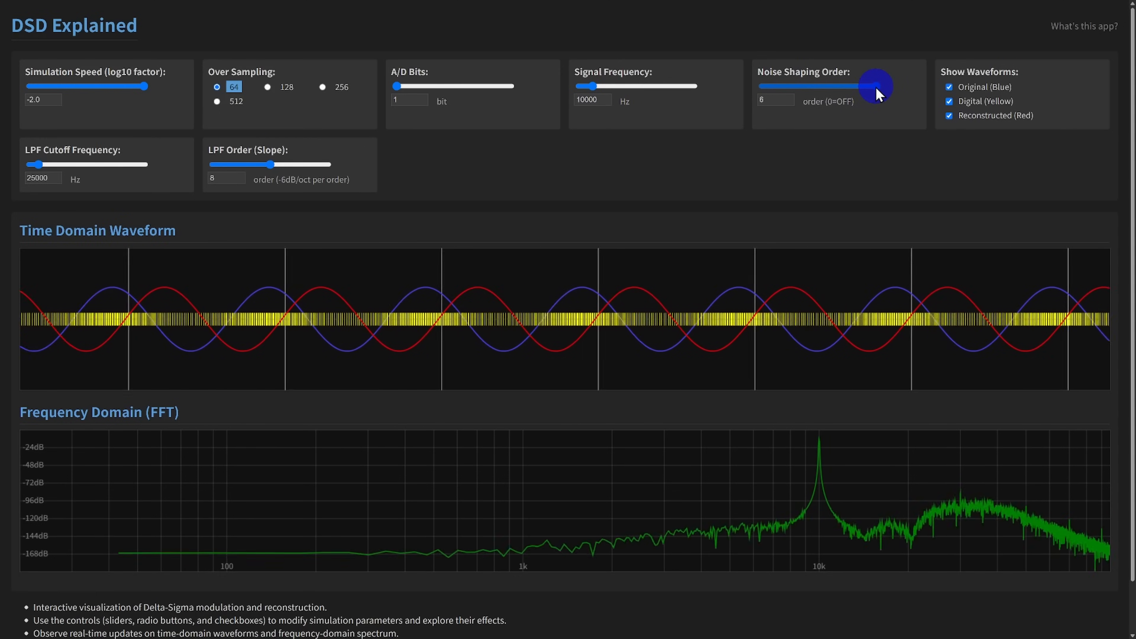
drag(859, 86, 875, 85)
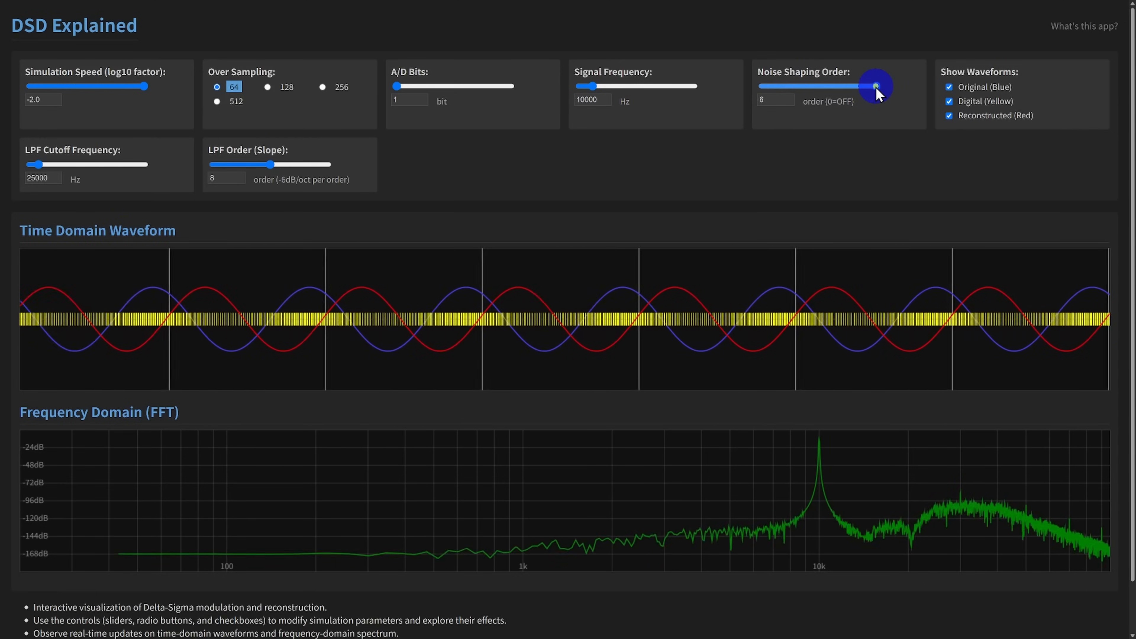
drag(874, 85, 762, 90)
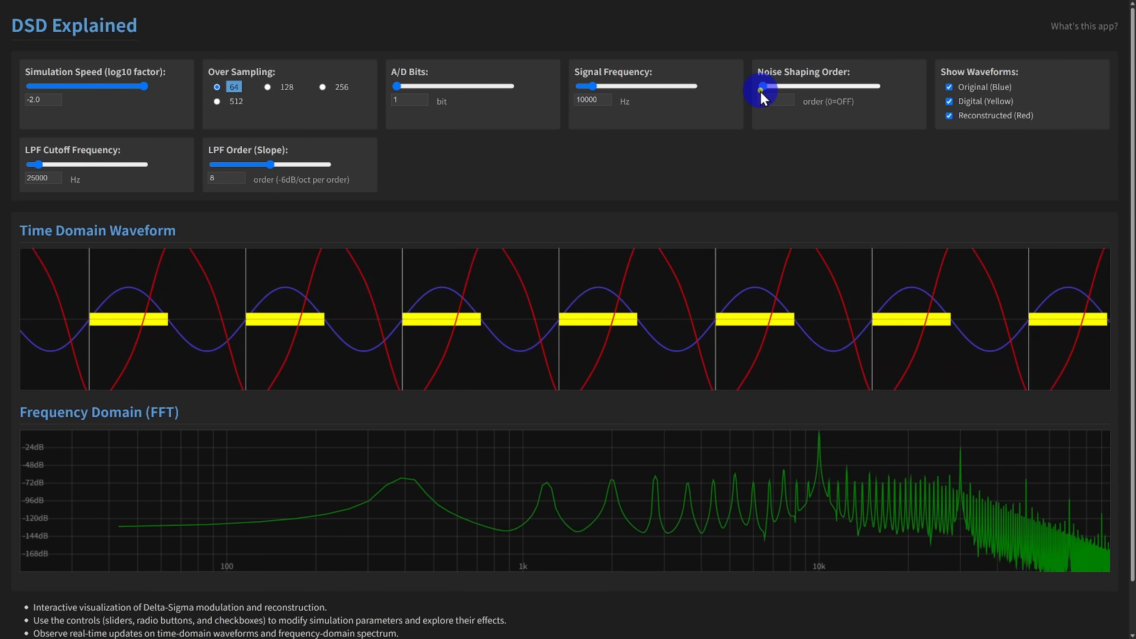
drag(763, 87, 779, 86)
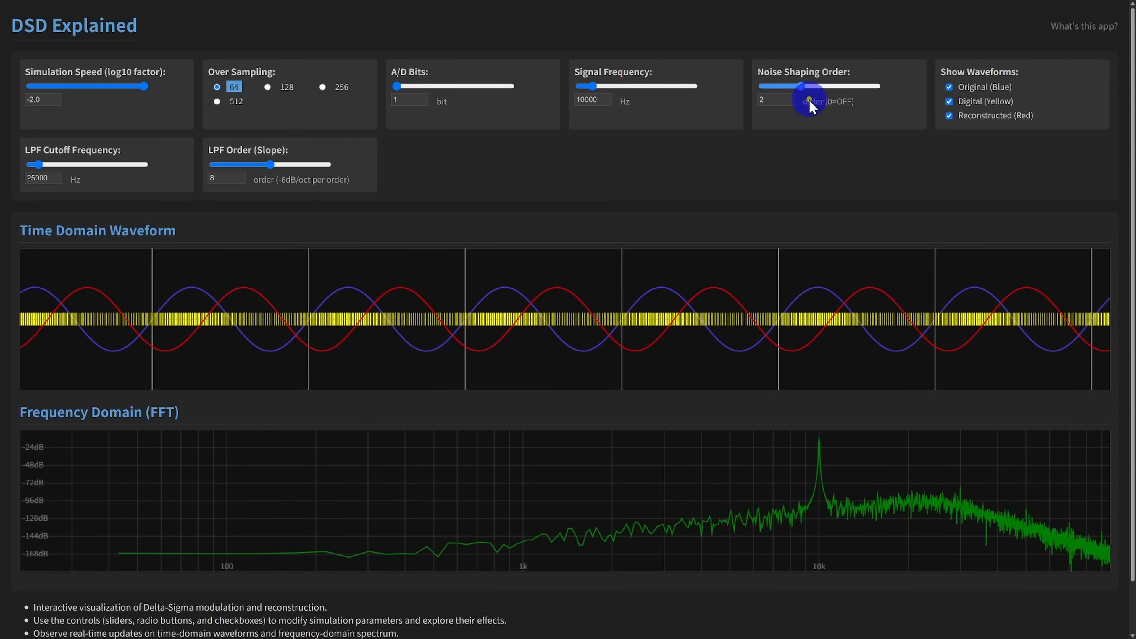
drag(801, 97, 819, 97)
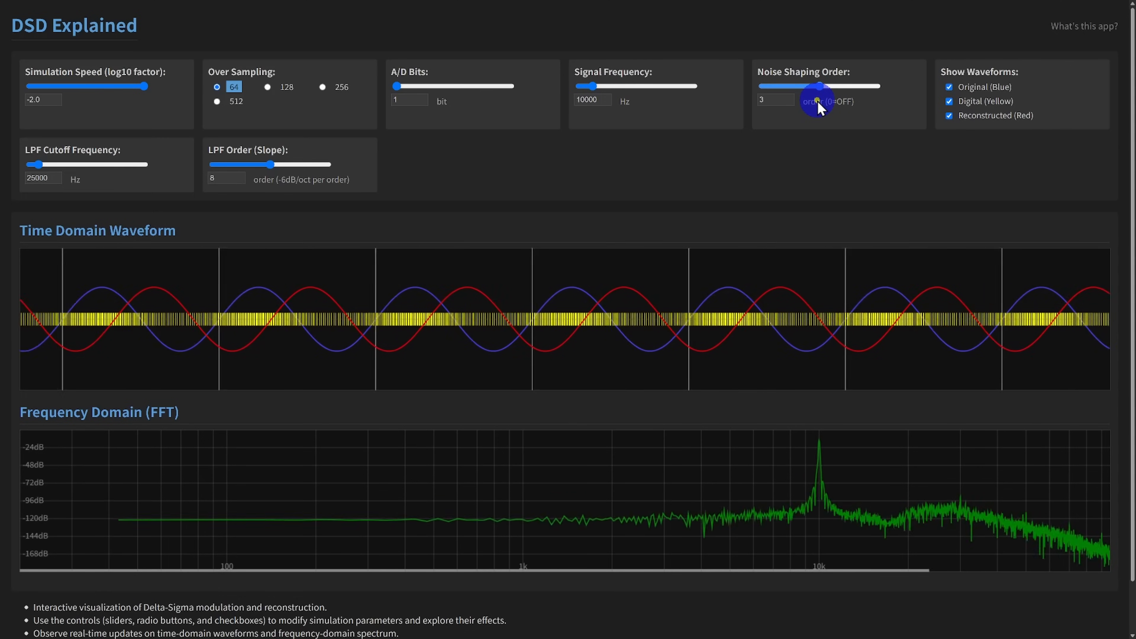
drag(818, 86, 834, 85)
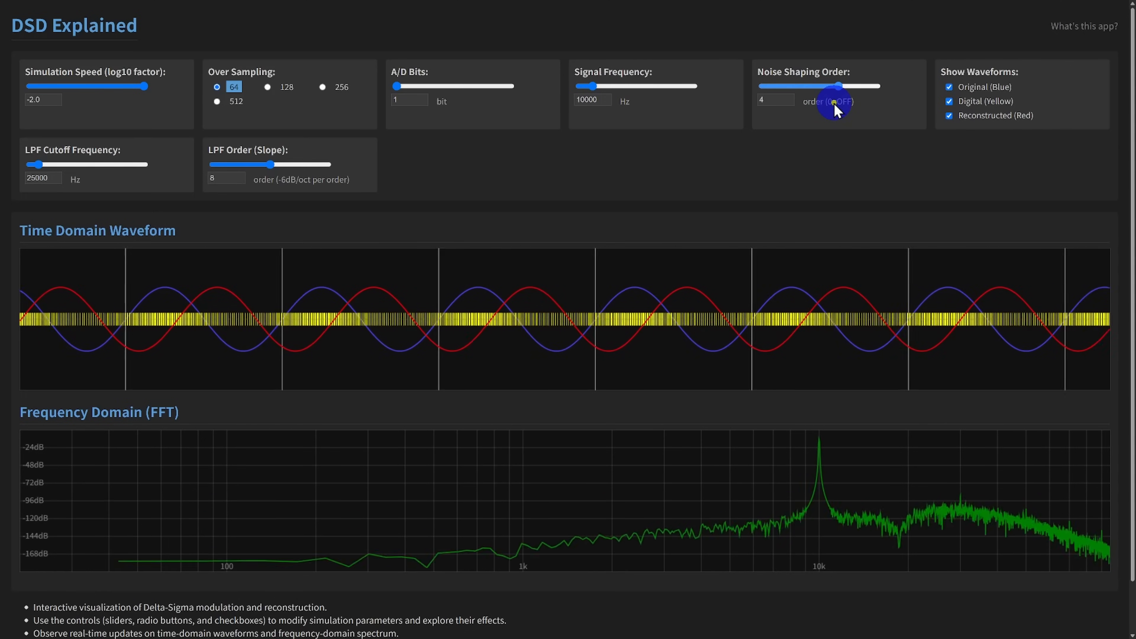
drag(833, 87, 801, 87)
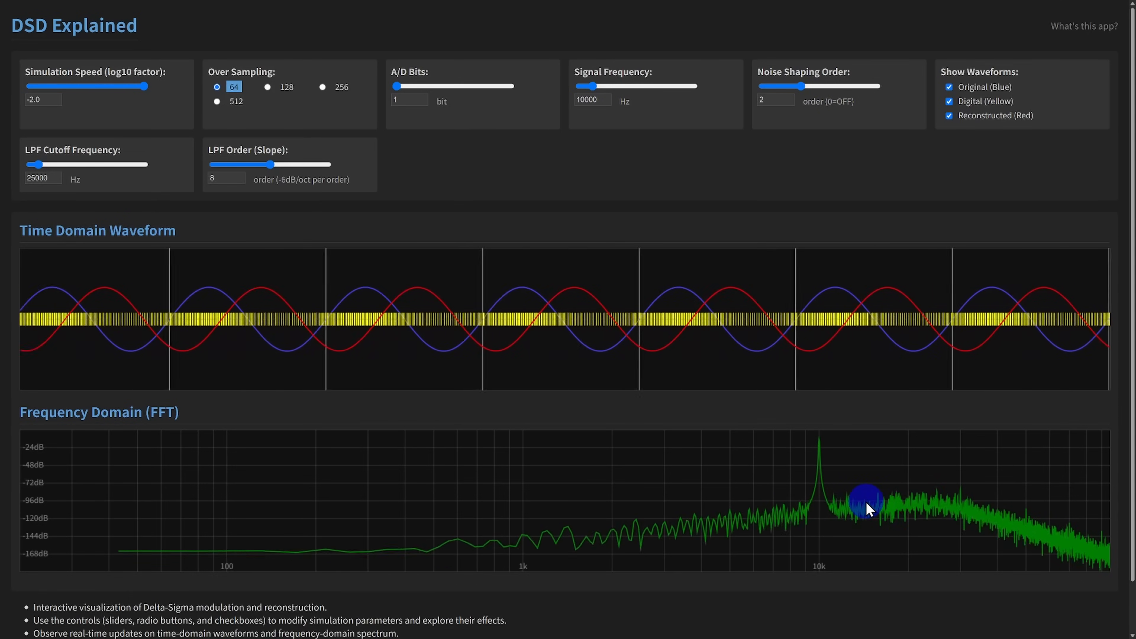
drag(801, 85, 866, 85)
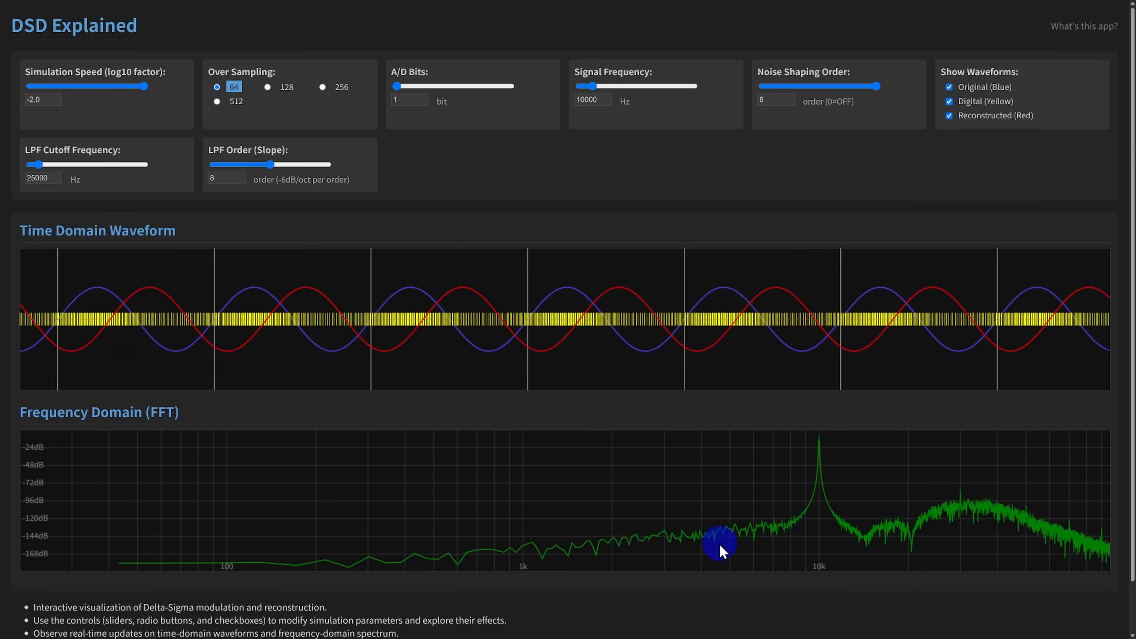
mouse_move(897, 170)
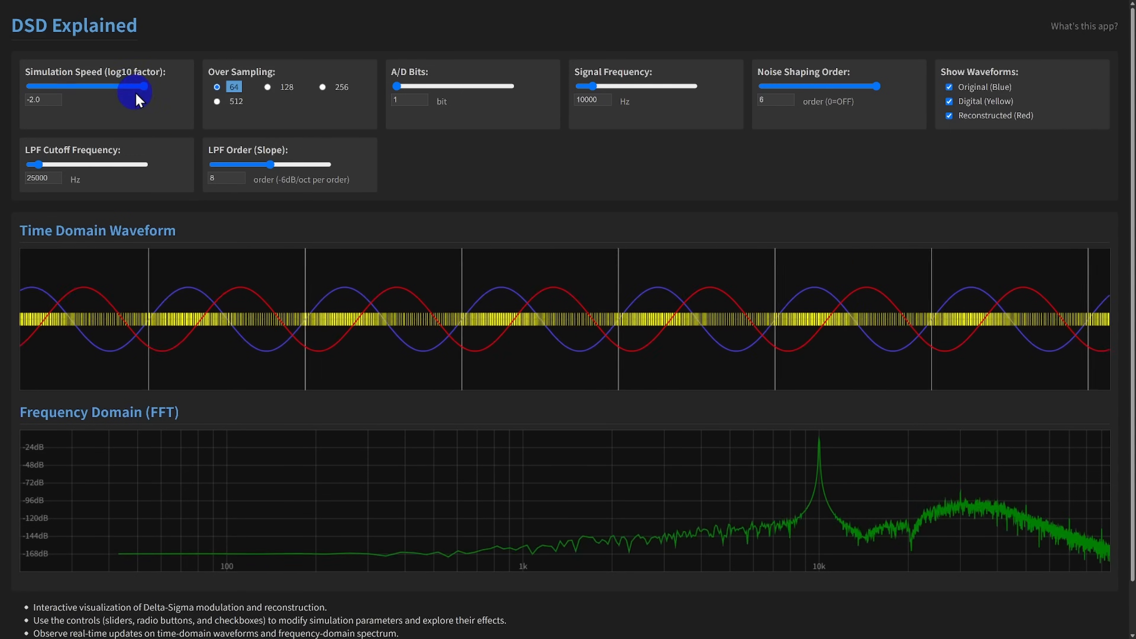
drag(135, 85, 49, 85)
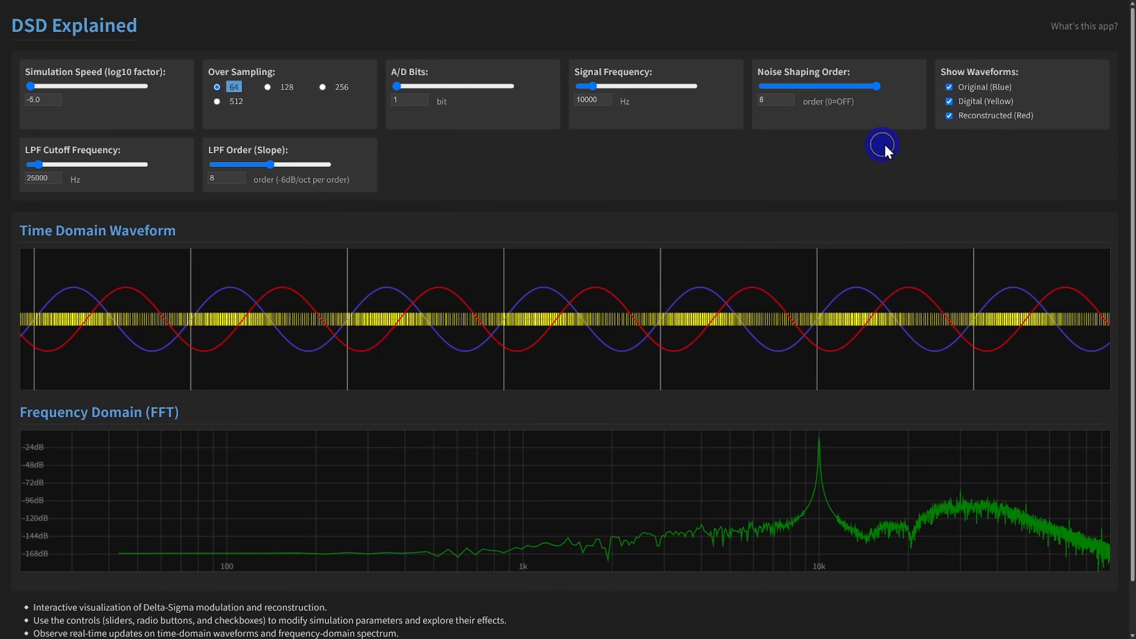
click(949, 101)
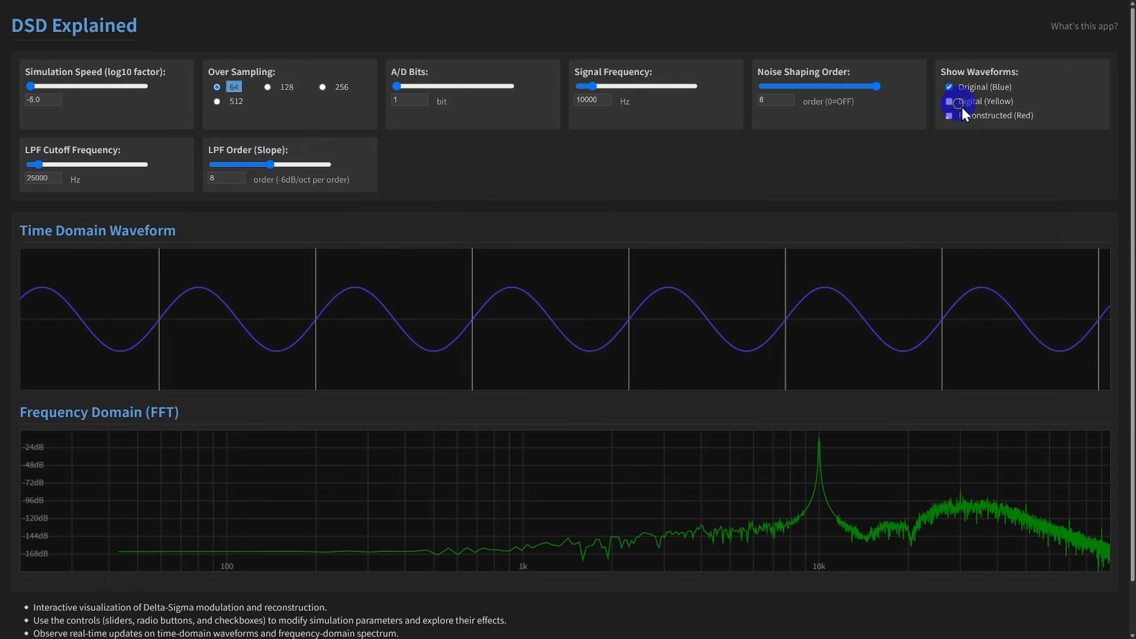
click(949, 101)
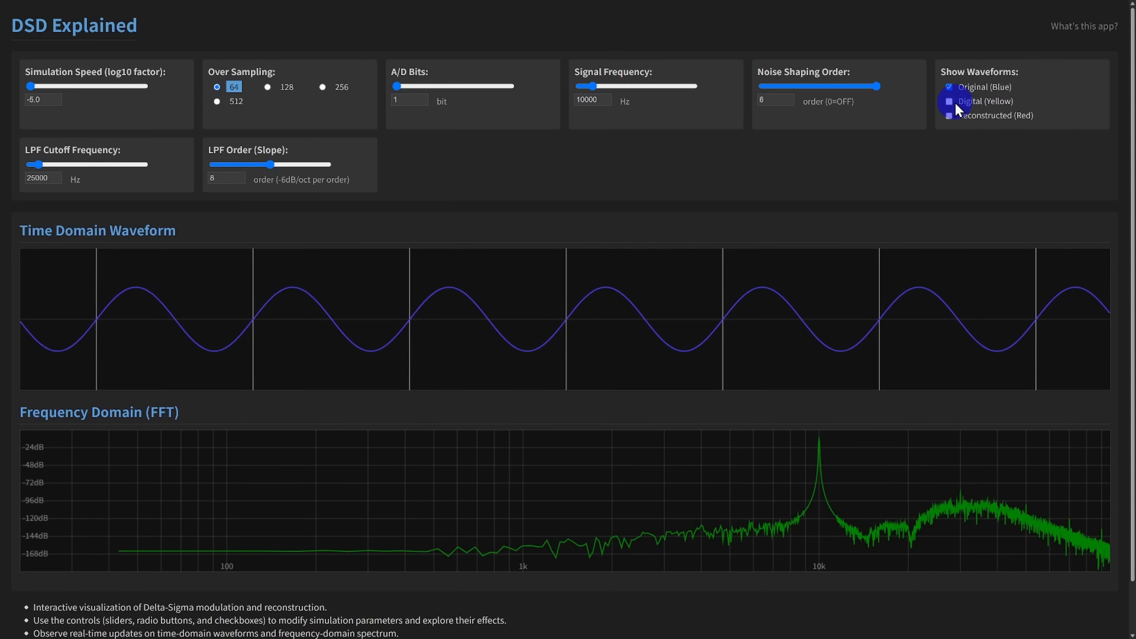
click(949, 101)
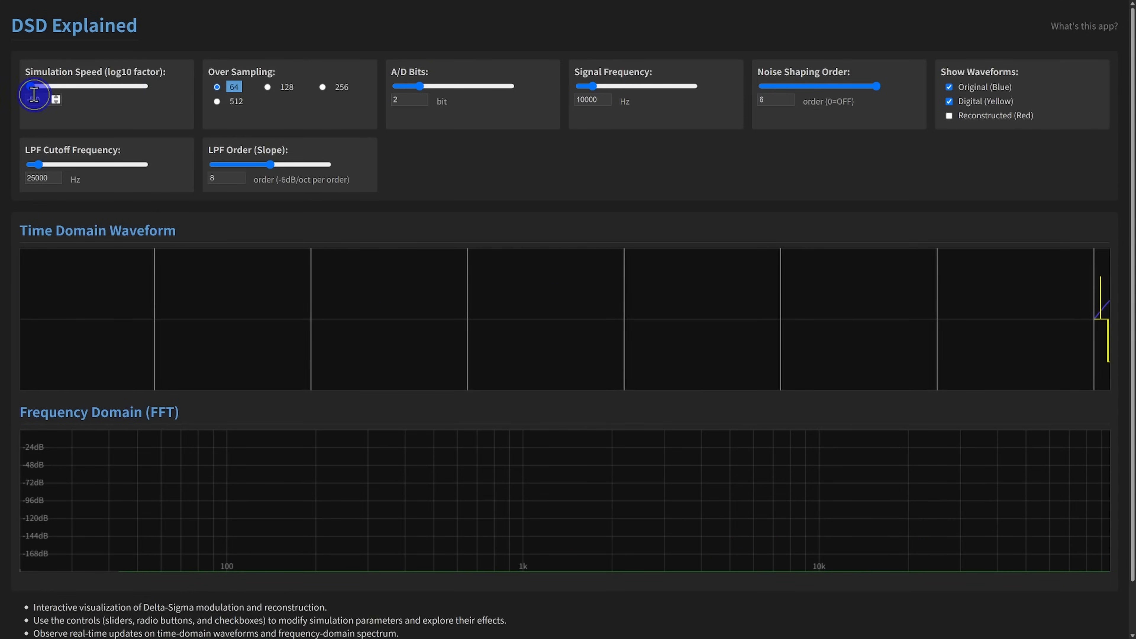
drag(35, 86, 34, 86)
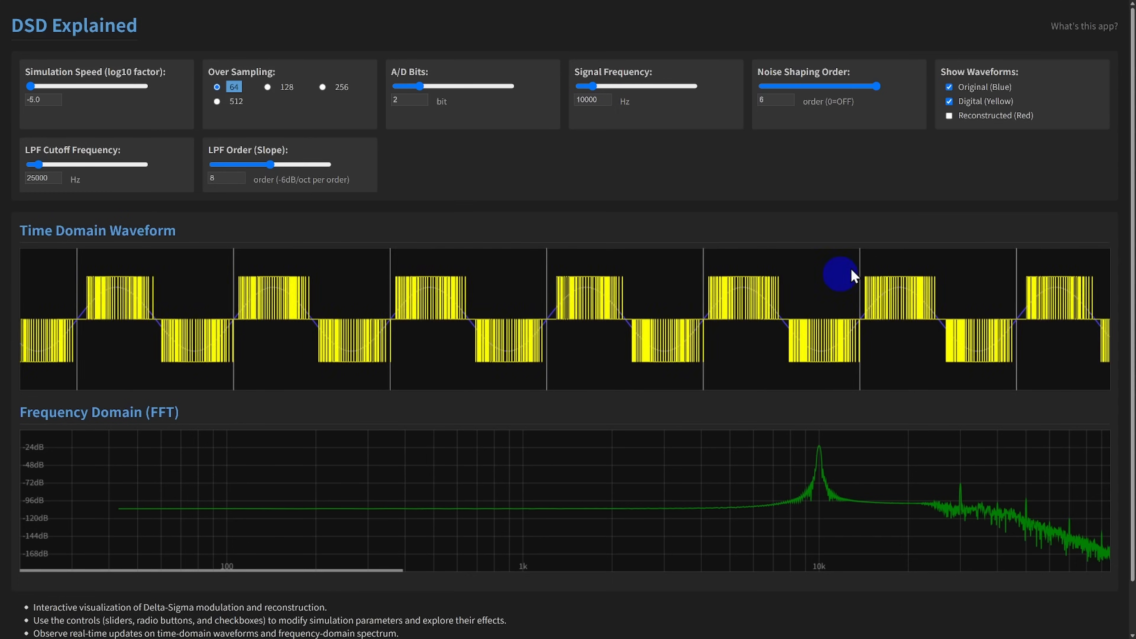
click(950, 116)
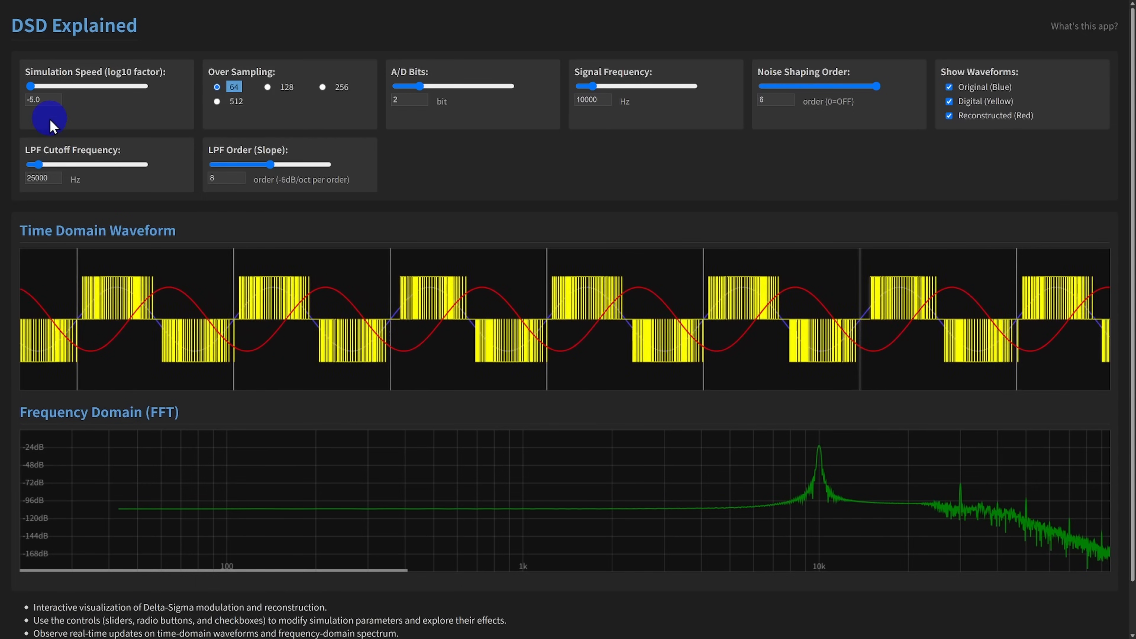
- Raise the simulation speed to -2.0 and reduce the A/D resolution to 1 bit
drag(32, 86, 152, 87)
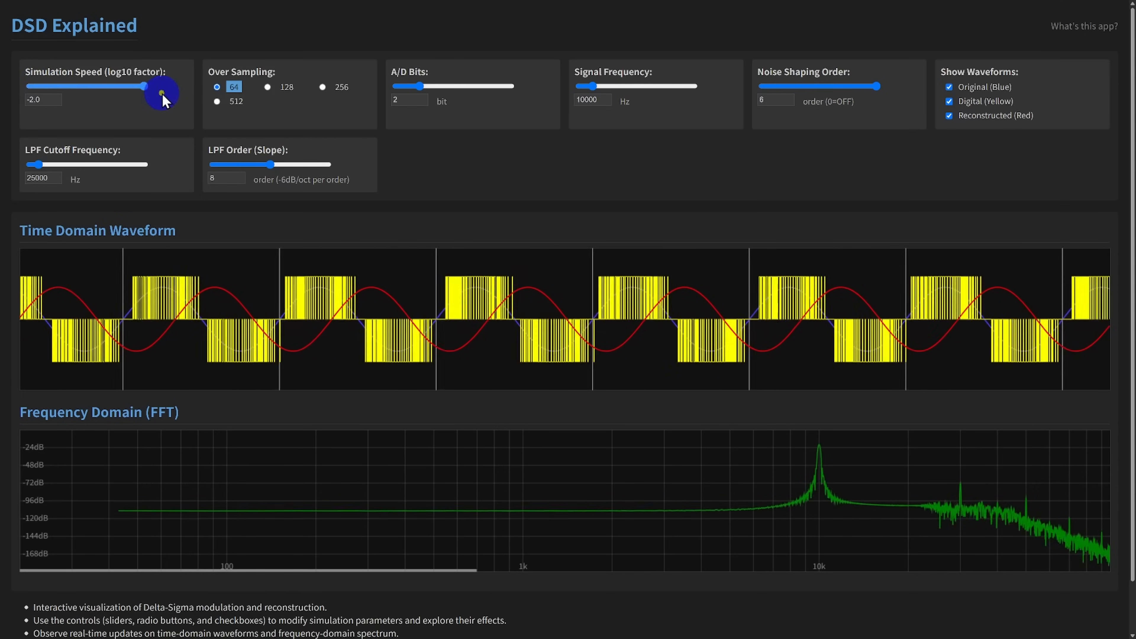
drag(159, 85, 127, 85)
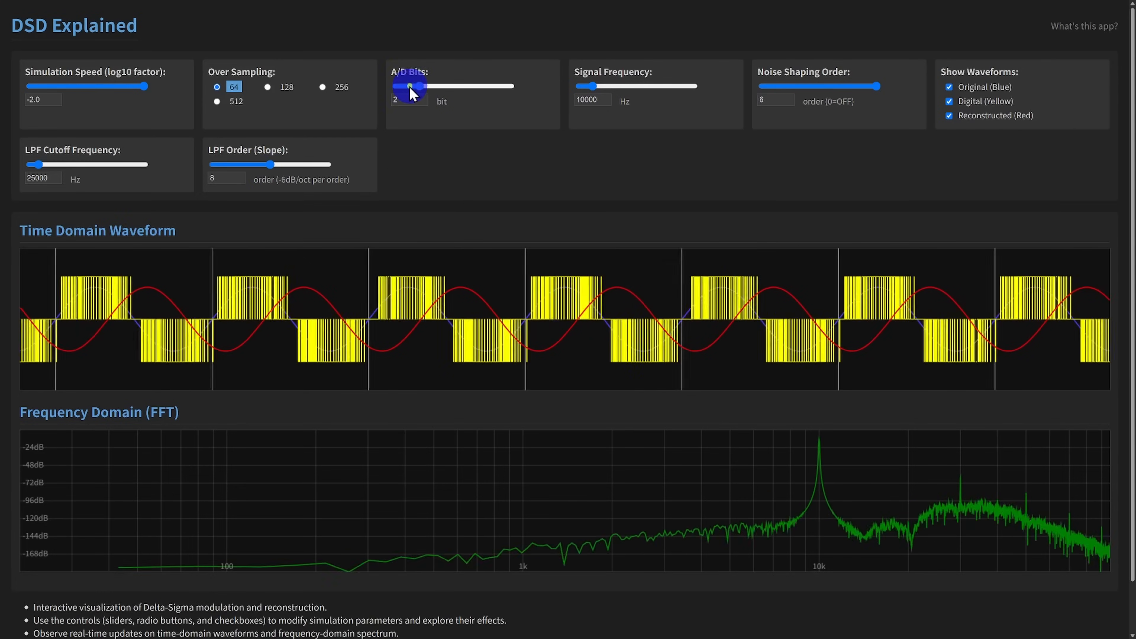
drag(411, 87, 397, 86)
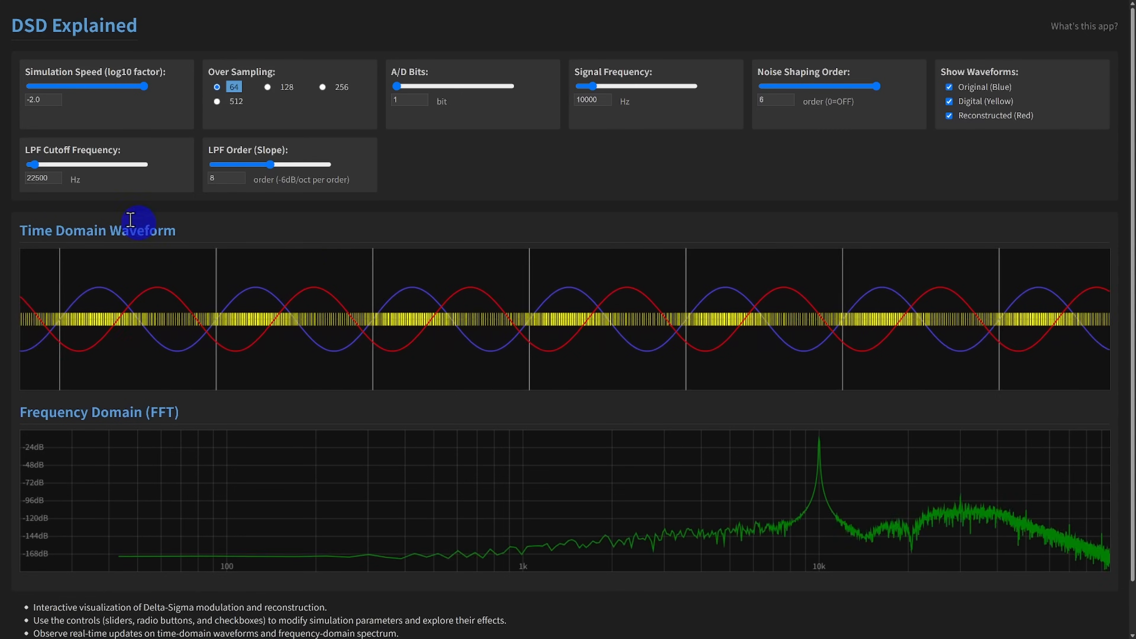
- Set the LPF cutoff to 22500 Hz, drop the filter order to 0, then restore it to 8
drag(257, 164, 272, 163)
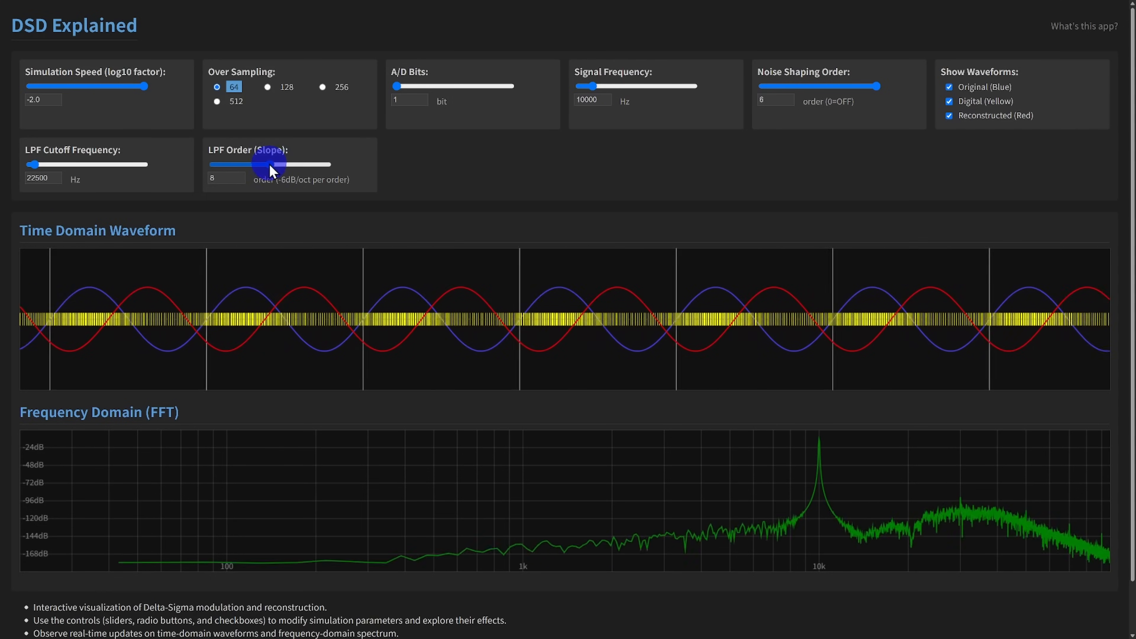
drag(283, 164, 211, 164)
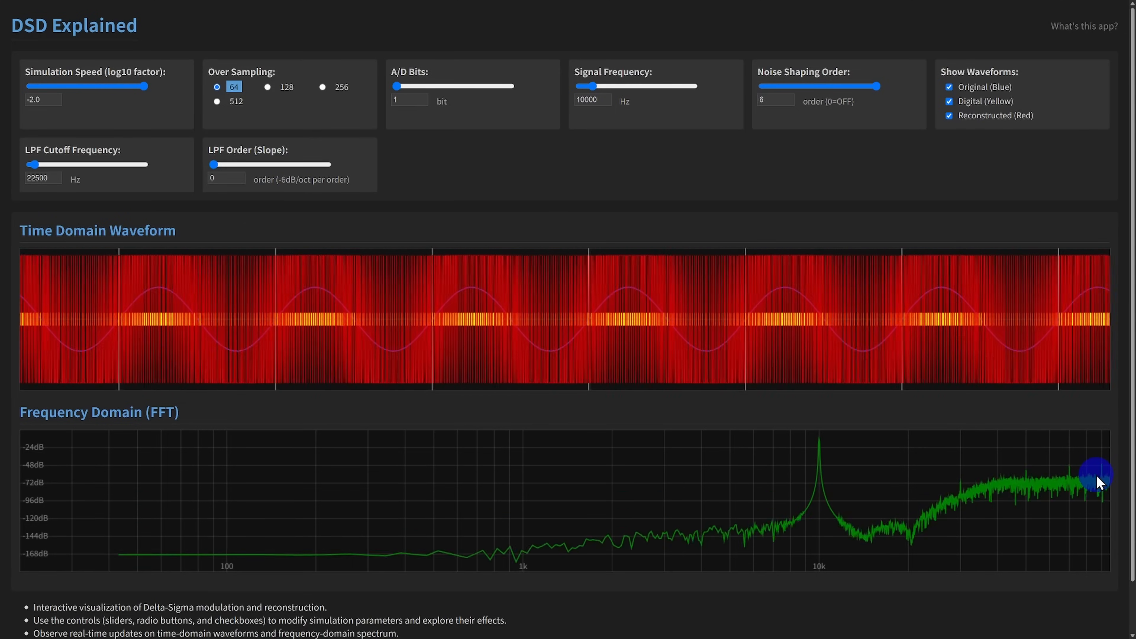
drag(213, 164, 268, 164)
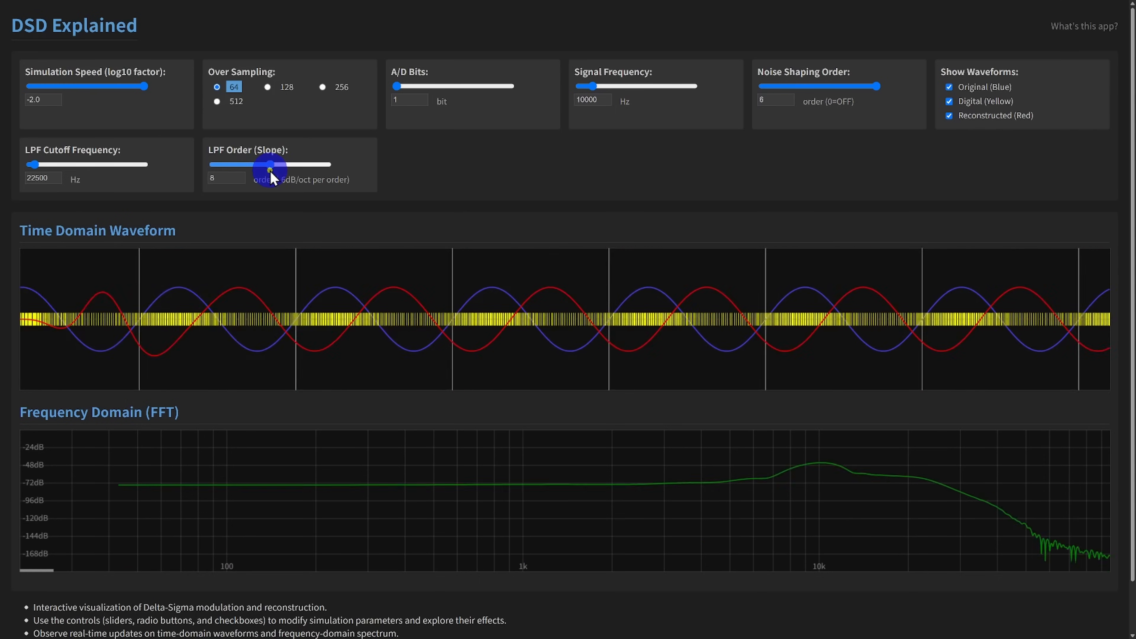
- Leave the LPF order at 8 and slow the simulation speed back to -5.0
drag(268, 164, 268, 164)
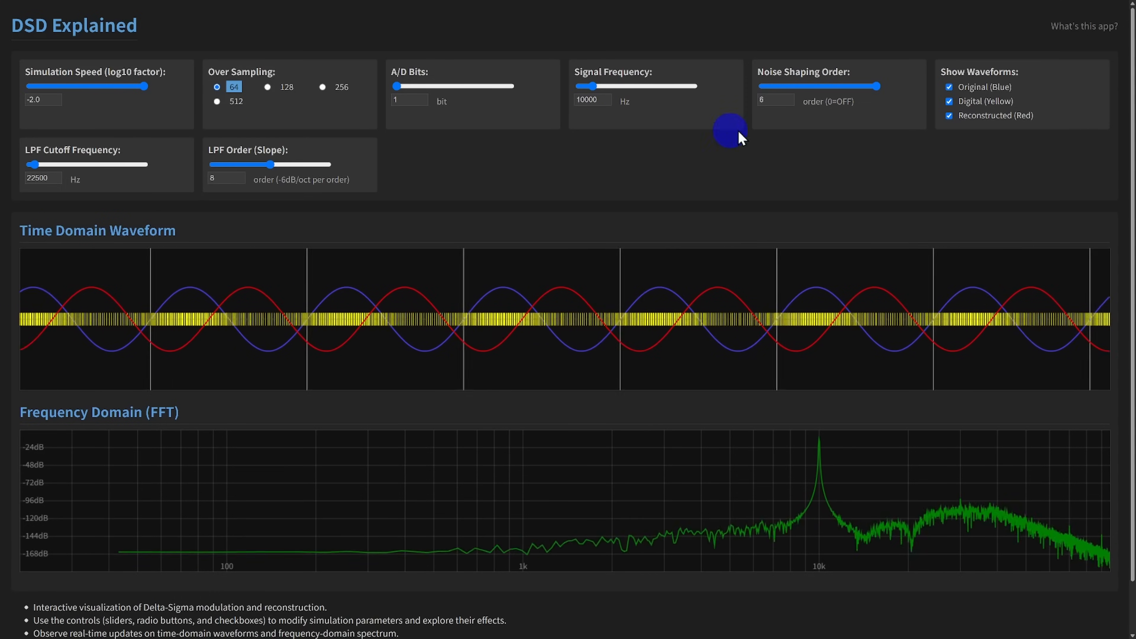
mouse_move(846, 135)
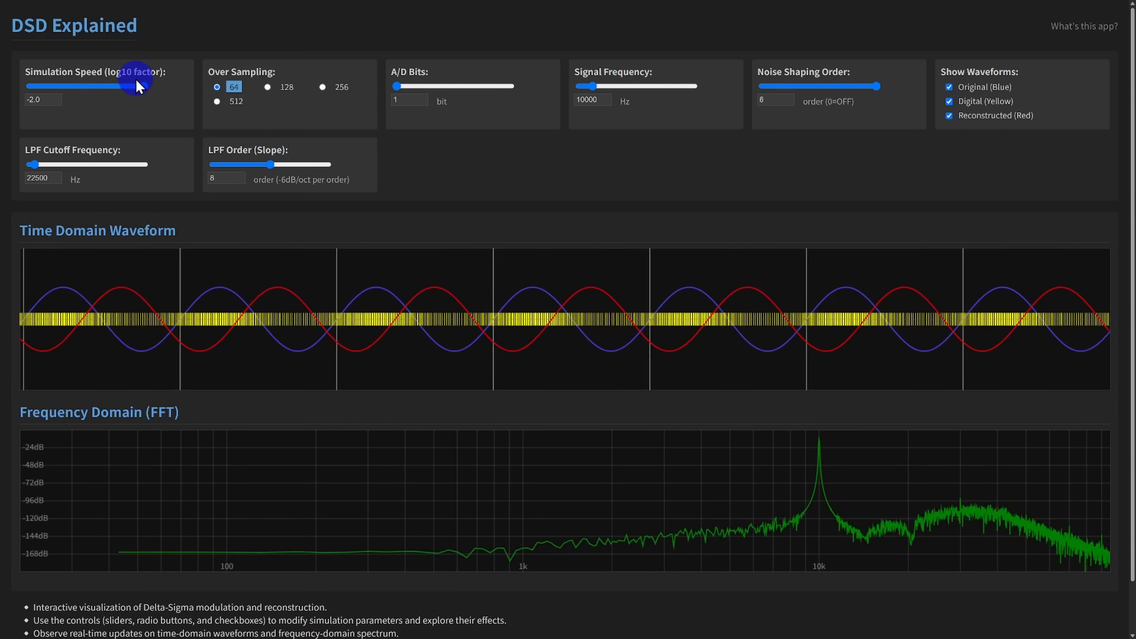
drag(135, 86, 32, 85)
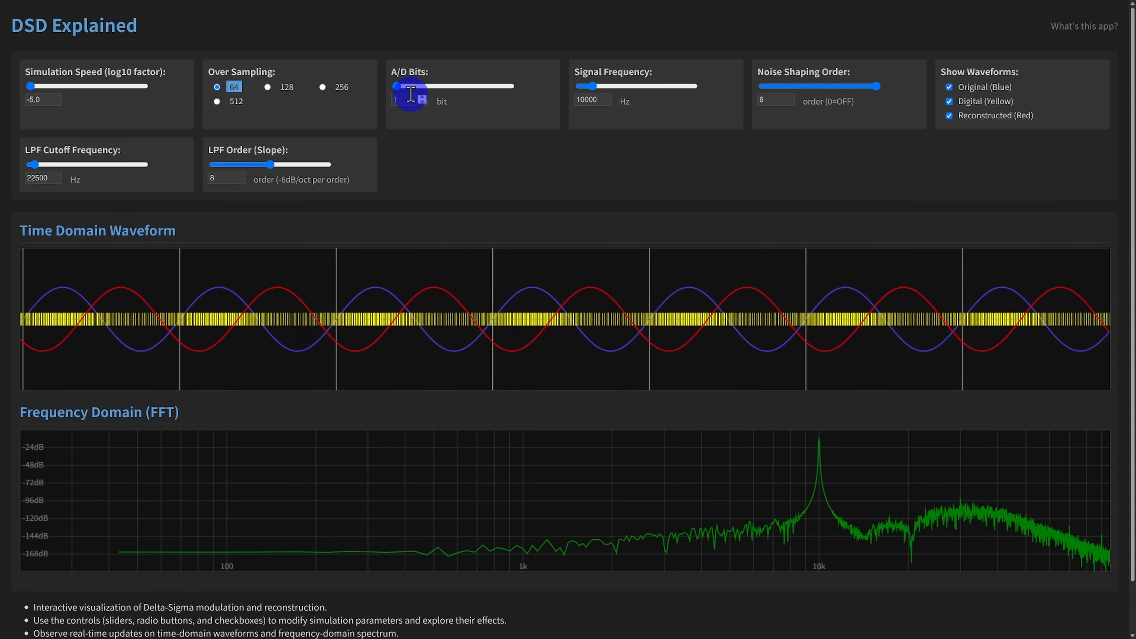
- Raise A/D resolution to 5 bits and slow the simulation speed to -5.0
drag(402, 86, 478, 86)
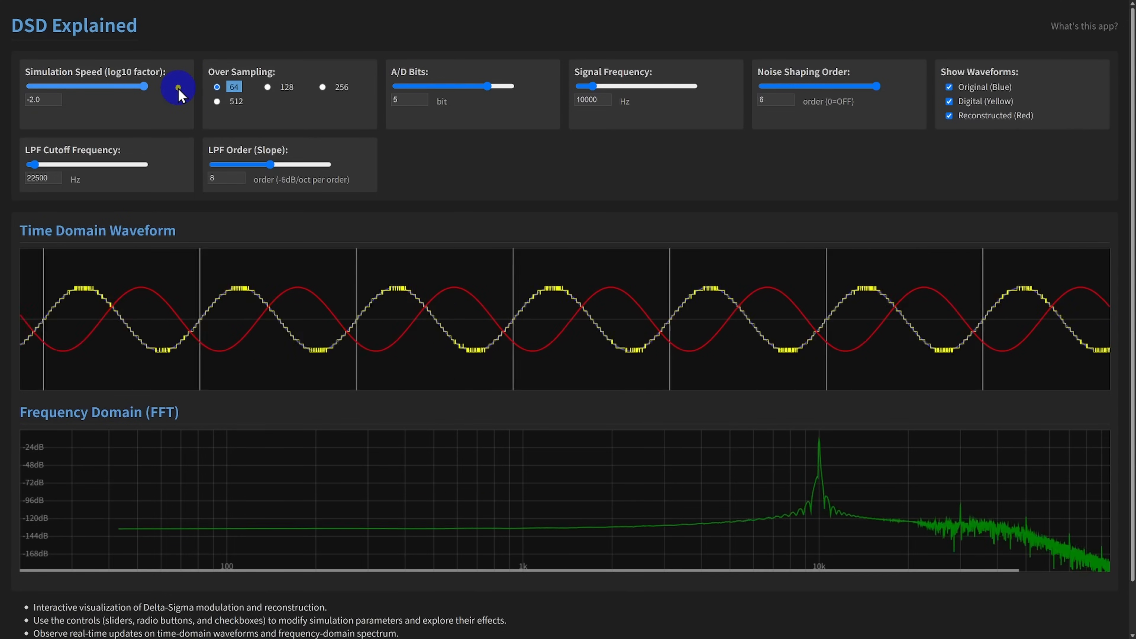
drag(148, 85, 27, 85)
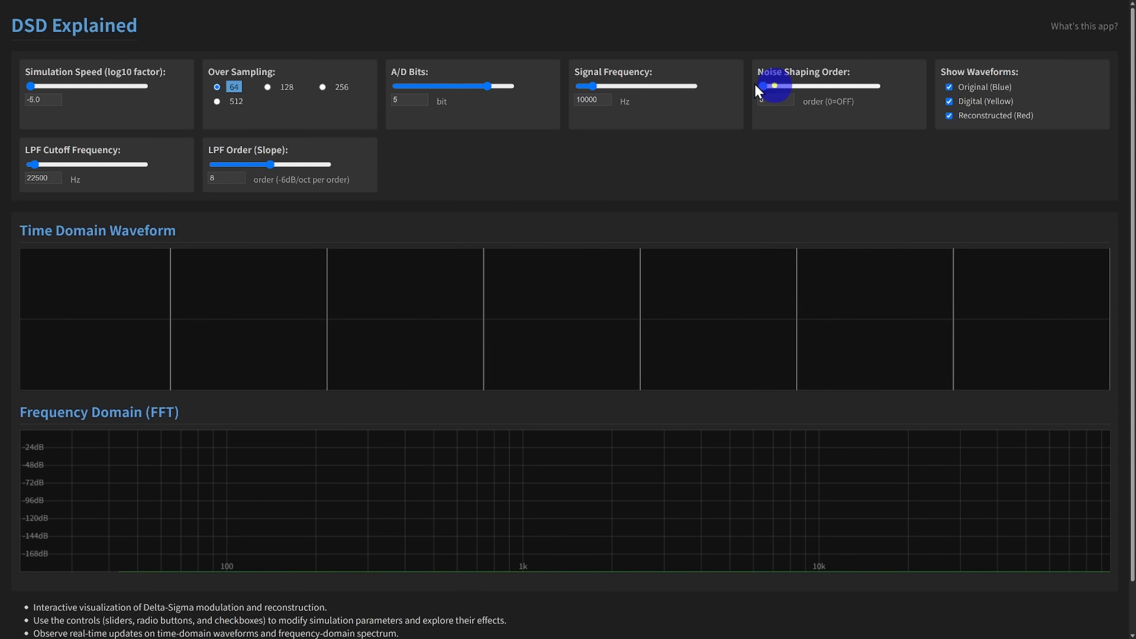
drag(774, 85, 761, 85)
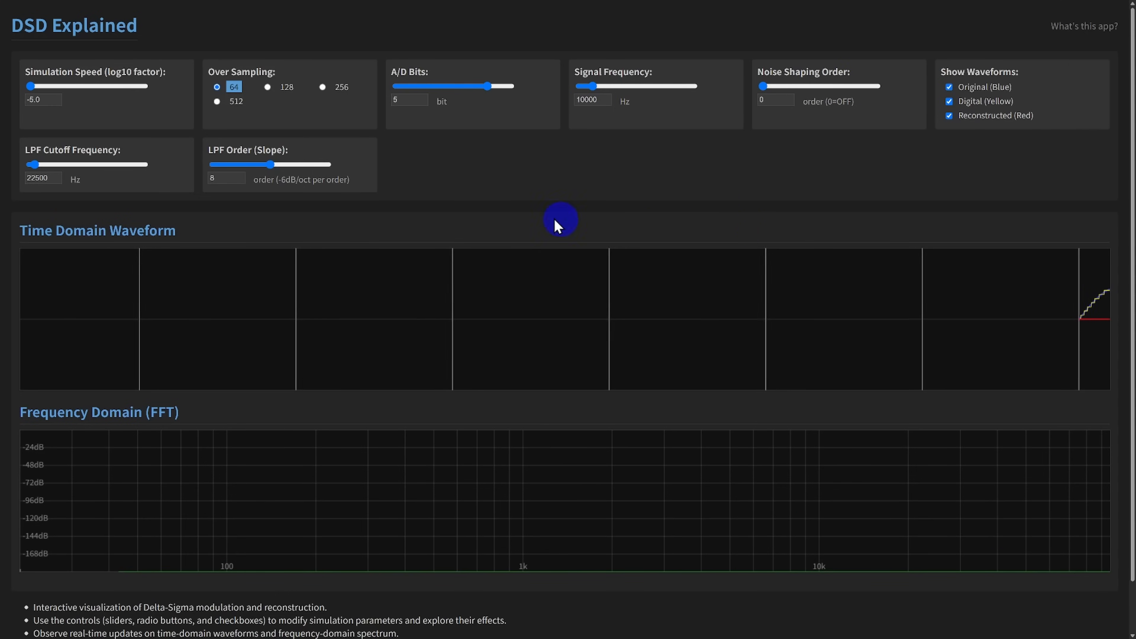
mouse_move(494, 197)
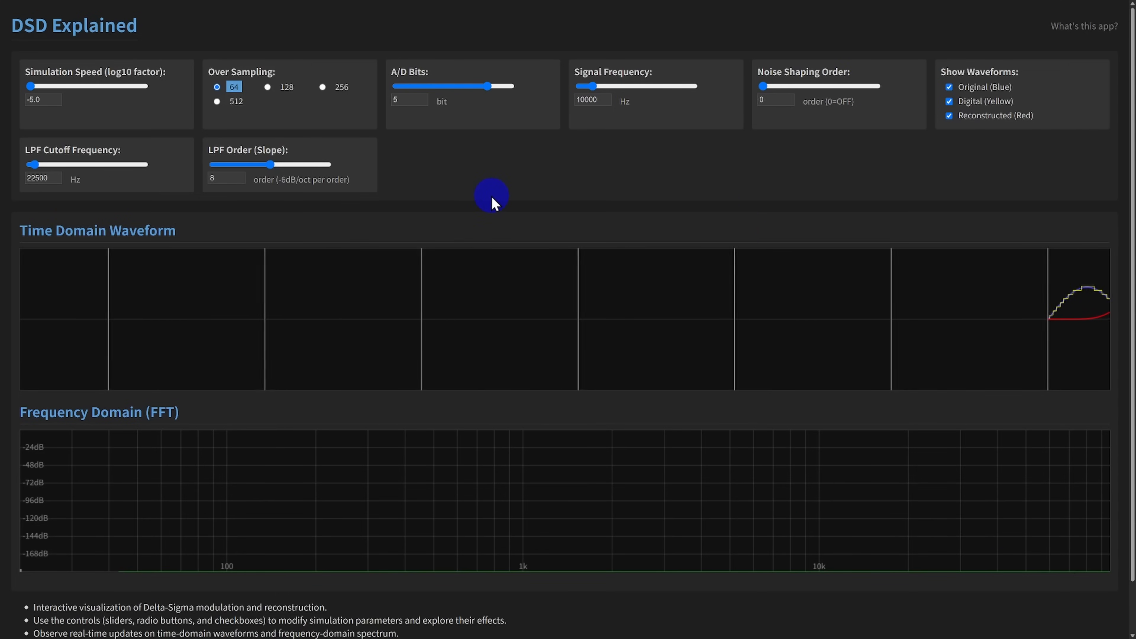
drag(30, 86, 143, 87)
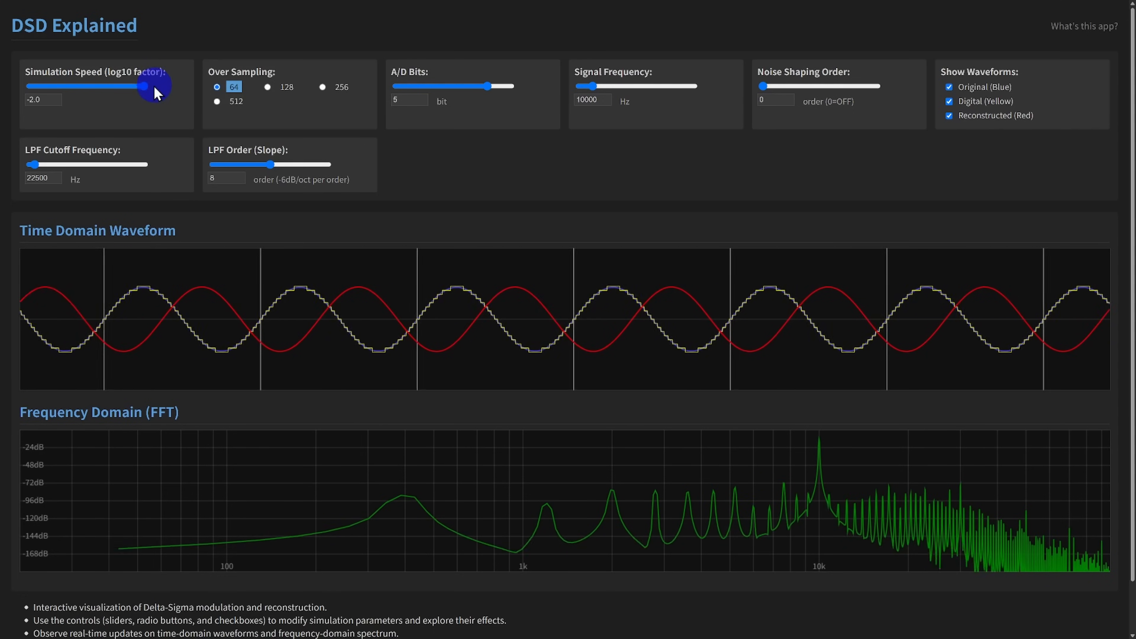
drag(148, 86, 29, 86)
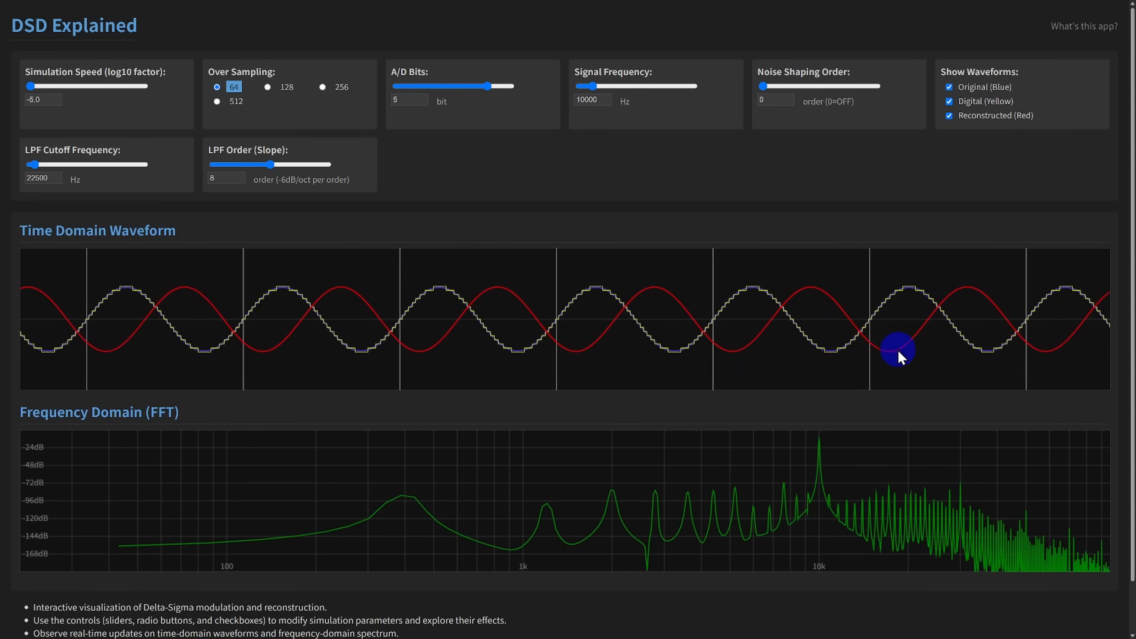
drag(765, 85, 881, 85)
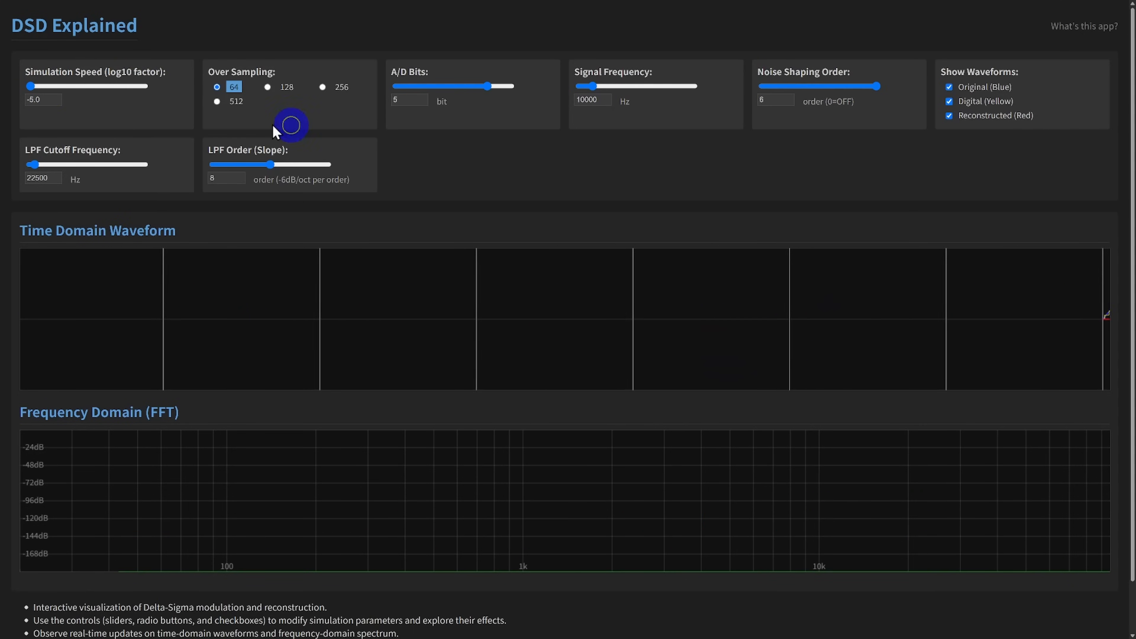
- Run at speed -2.0, lower the LPF cutoff to 20000 Hz and drop the filter order to 0
drag(30, 85, 129, 85)
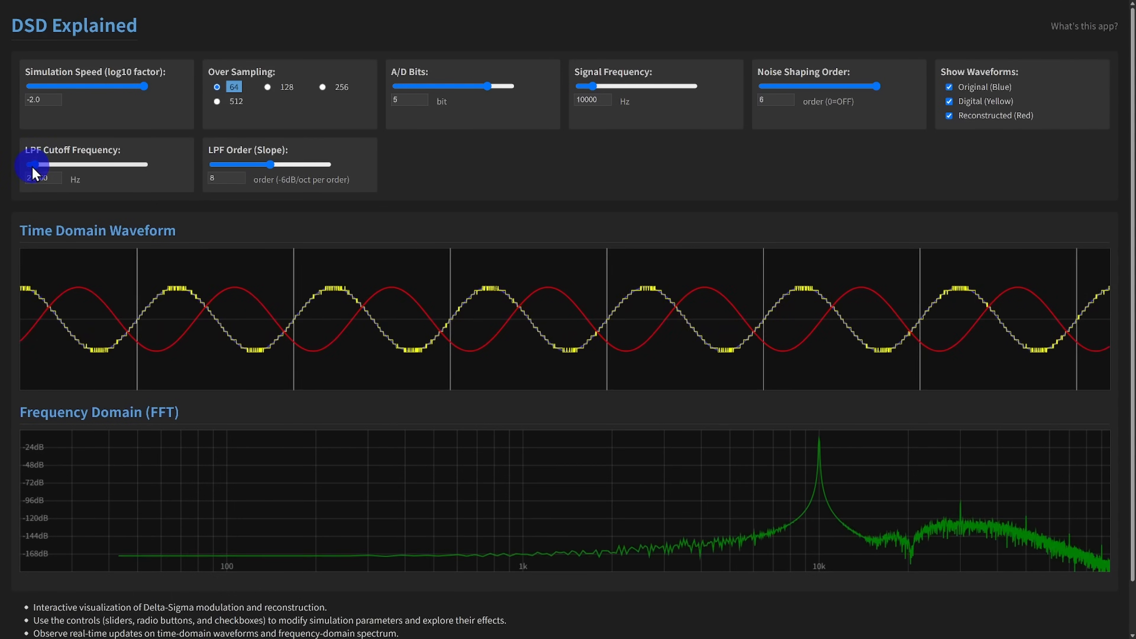
drag(32, 164, 138, 164)
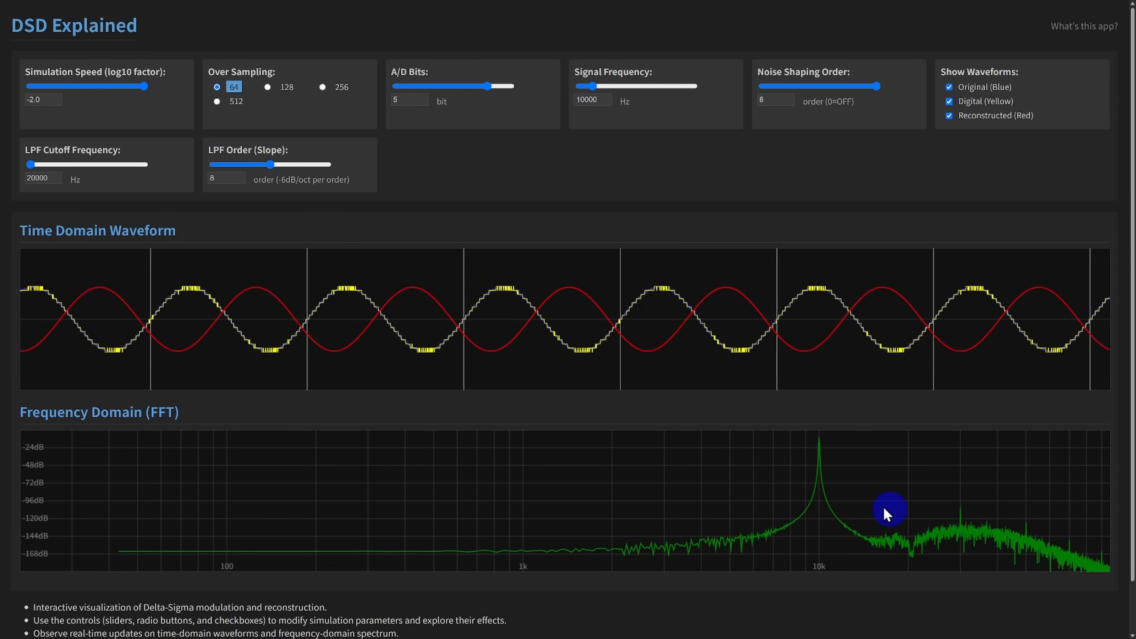
drag(266, 164, 211, 164)
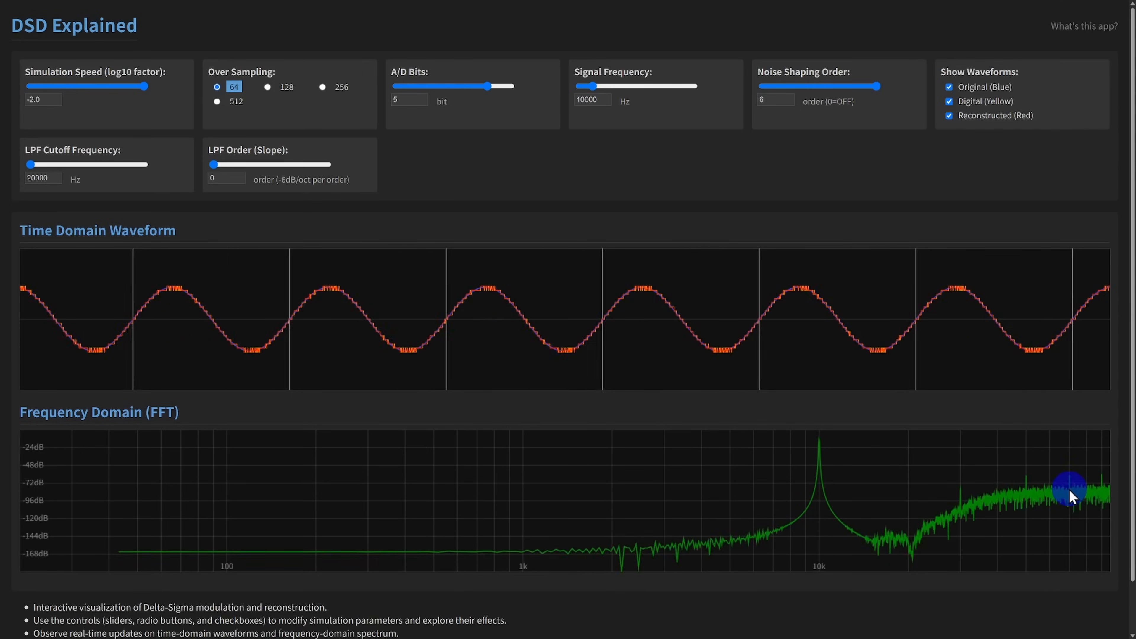
- Slow to -5.0, restore the LPF order to 8, then raise the speed to -2.0 again
drag(149, 85, 29, 85)
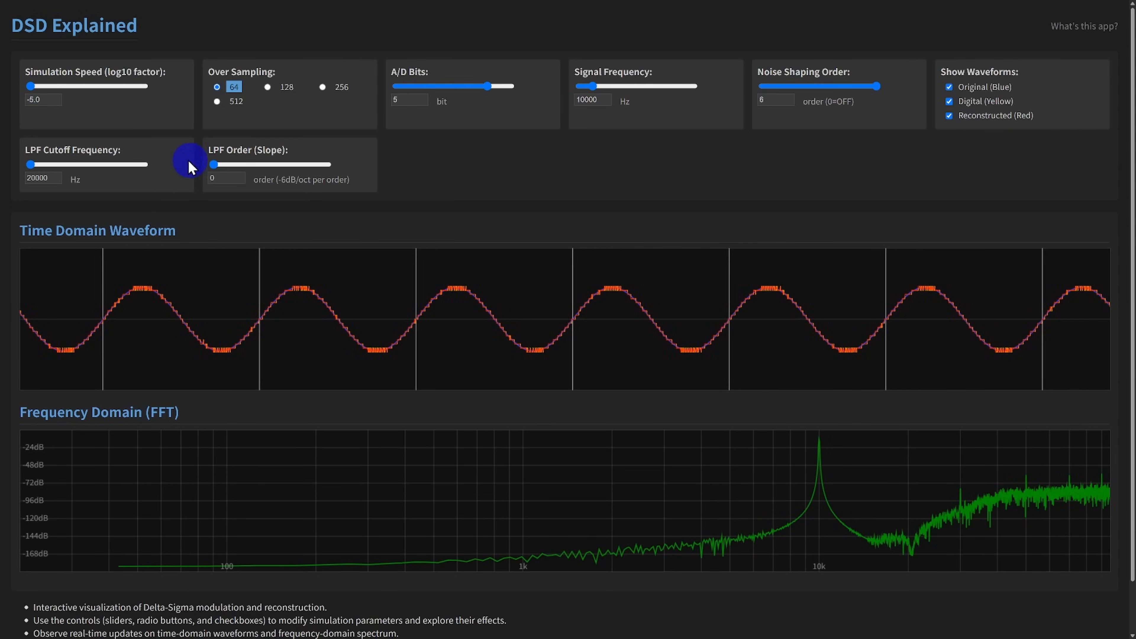
drag(213, 164, 270, 164)
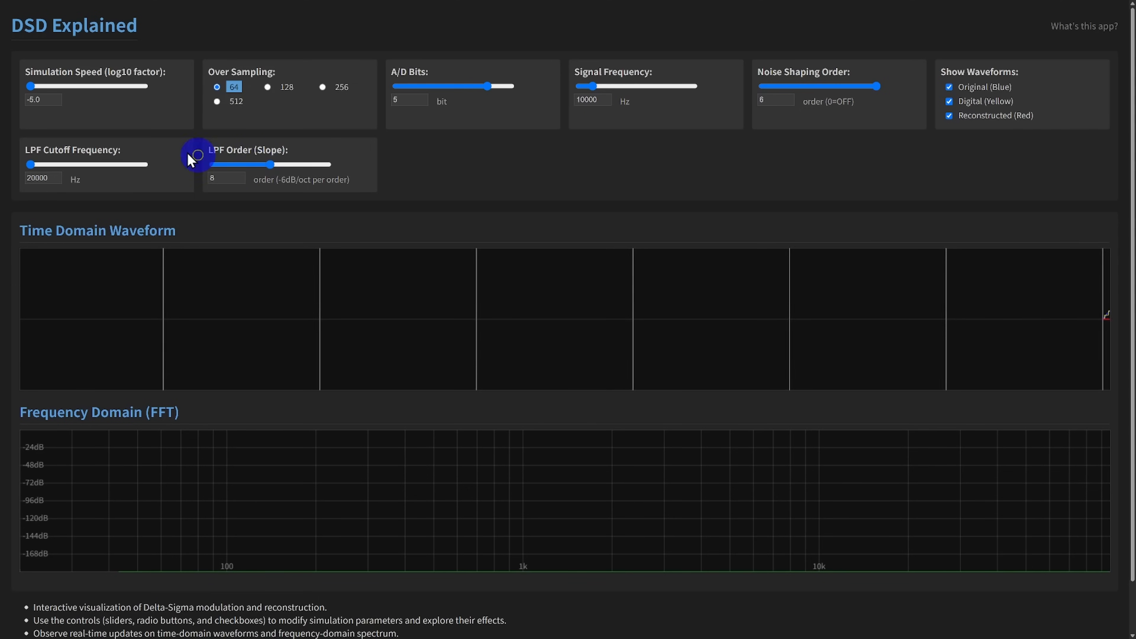
drag(30, 86, 148, 86)
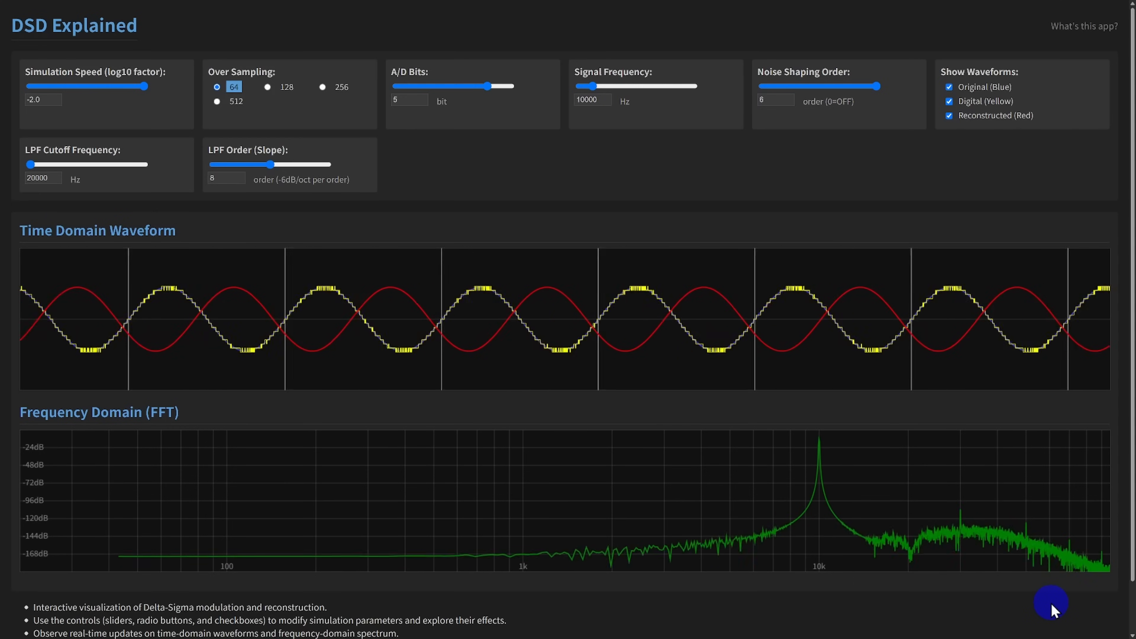
- Switch oversampling to 256x for the 5-bit run
click(323, 87)
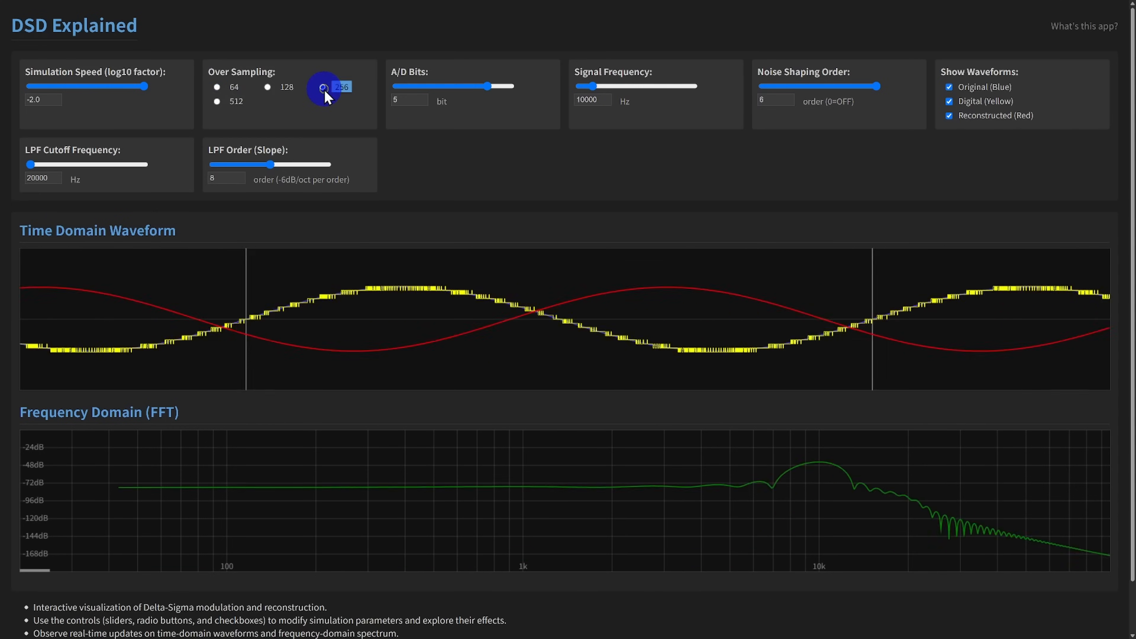
click(322, 87)
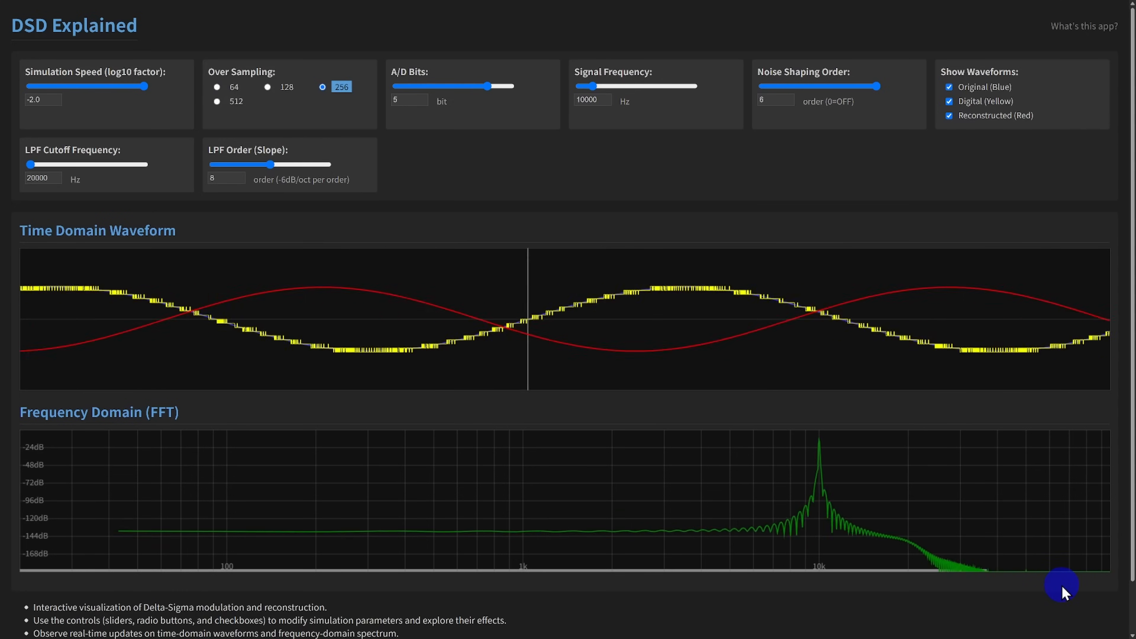